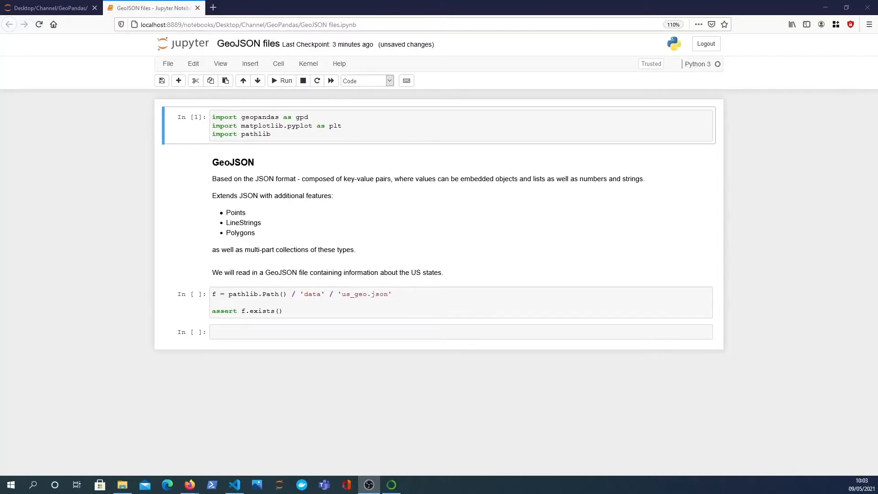
Inspect the imports and the GeoJSON structure: FeatureCollection, MultiPolygon geometry, coordinates.
{"action": "left_click", "coordinate": [299, 133]}
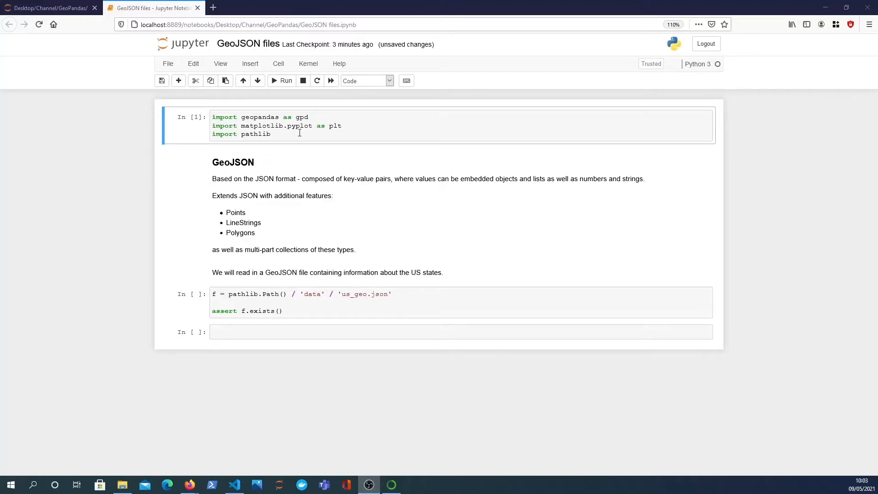
{"action": "mouse_move", "coordinate": [343, 152]}
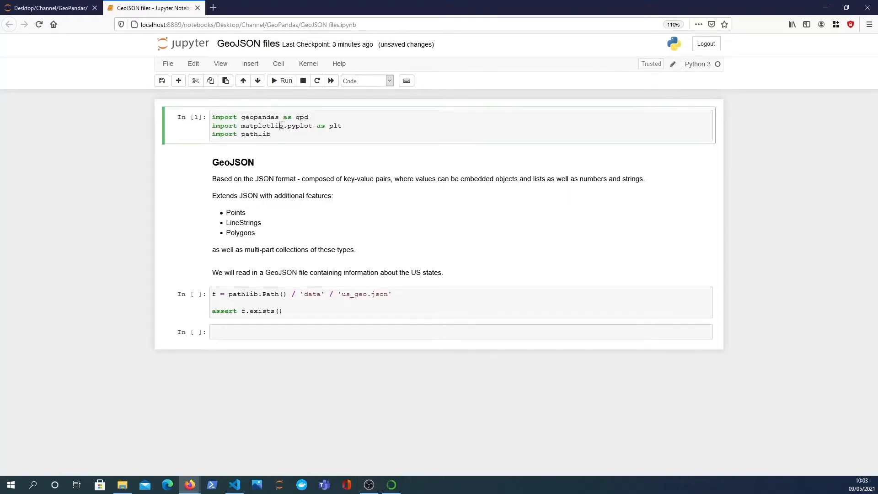
{"action": "double_click", "coordinate": [261, 125]}
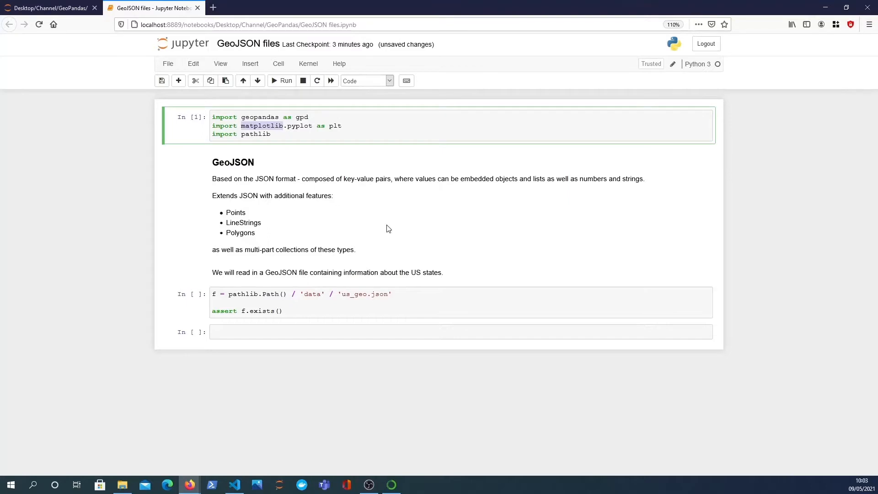
{"action": "mouse_move", "coordinate": [189, 484]}
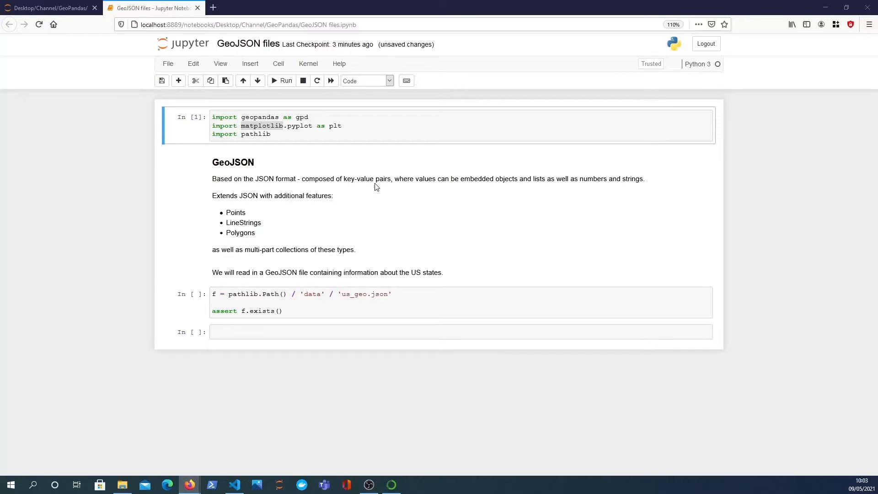
{"action": "mouse_move", "coordinate": [392, 192]}
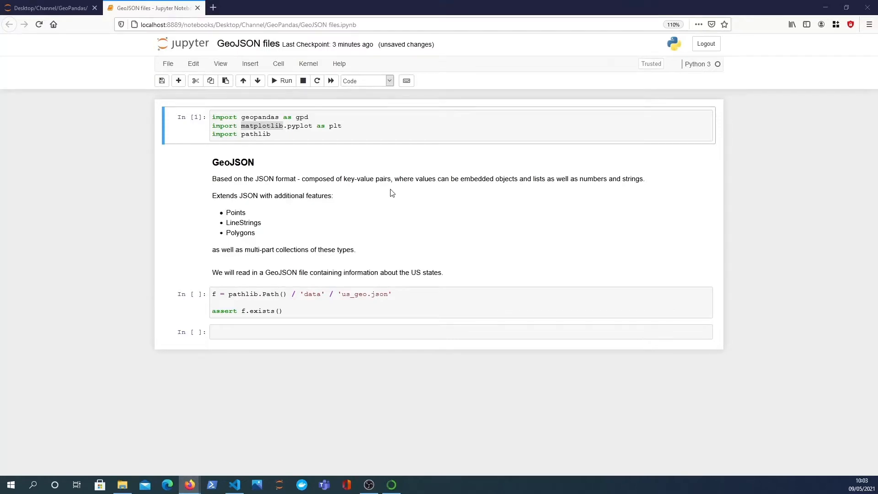
{"action": "mouse_move", "coordinate": [469, 198]}
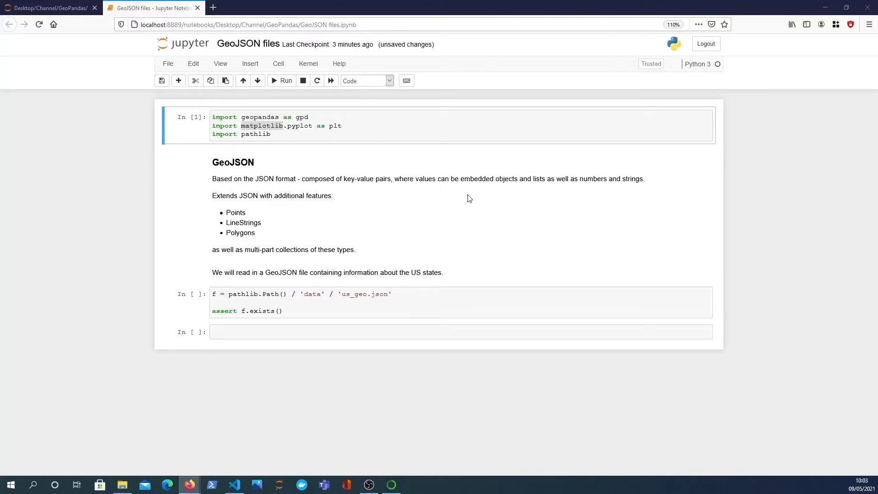
{"action": "mouse_move", "coordinate": [454, 187]}
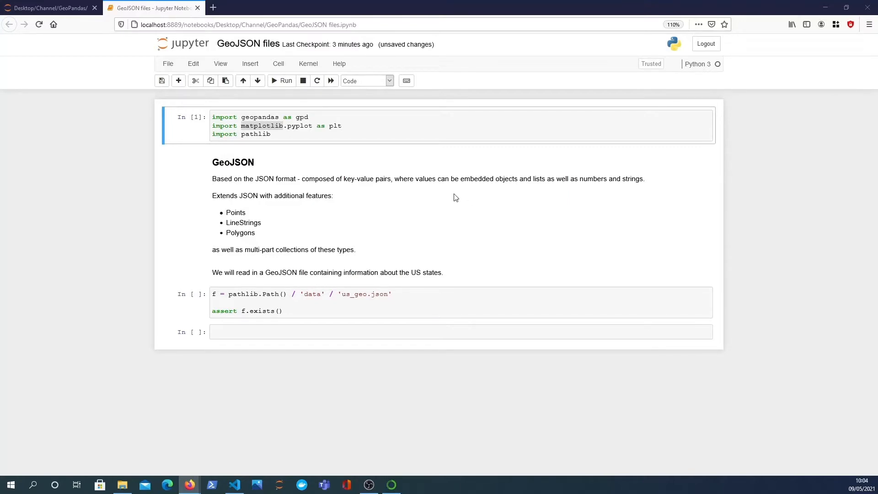
{"action": "mouse_move", "coordinate": [467, 202]}
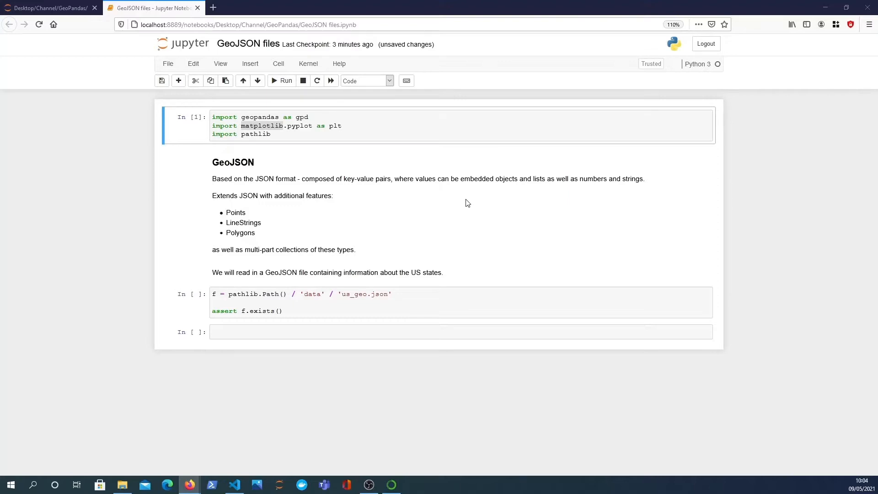
{"action": "mouse_move", "coordinate": [458, 226]}
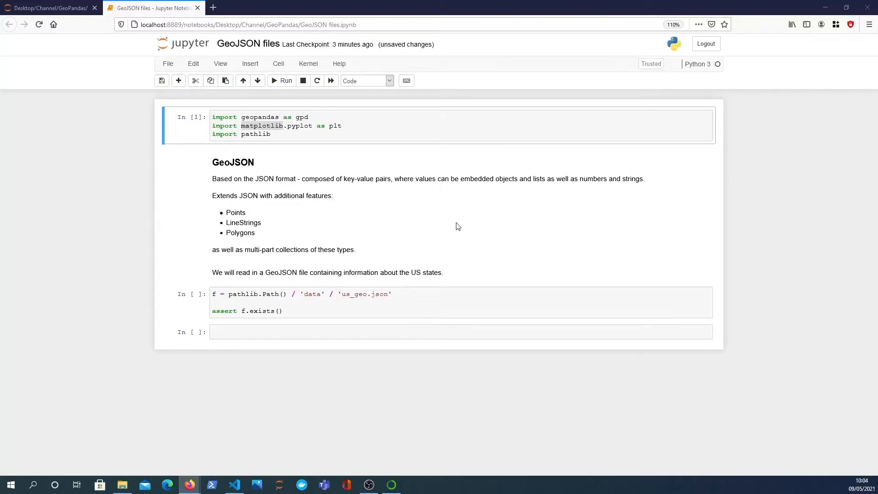
{"action": "mouse_move", "coordinate": [351, 226]}
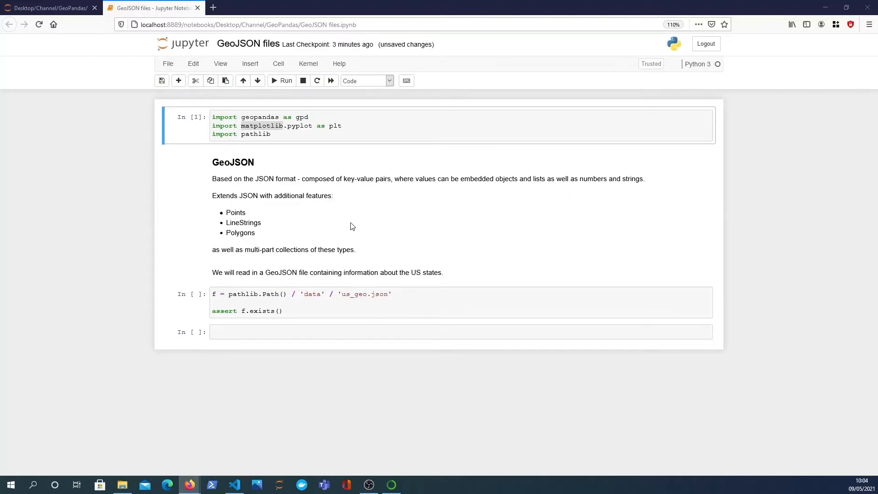
{"action": "mouse_move", "coordinate": [235, 203]}
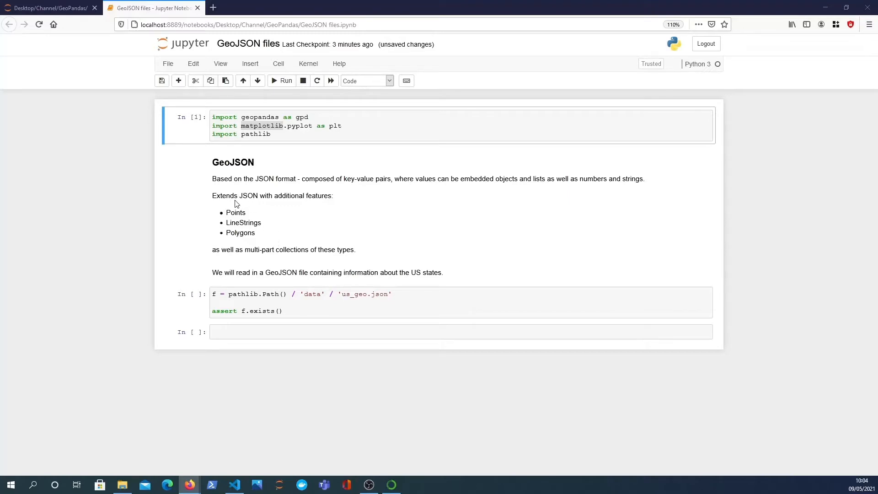
{"action": "mouse_move", "coordinate": [260, 210]}
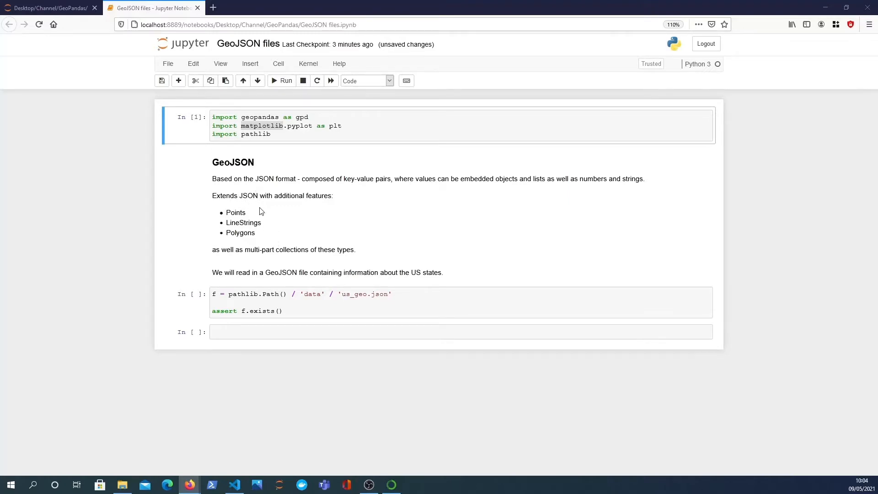
{"action": "mouse_move", "coordinate": [249, 230]}
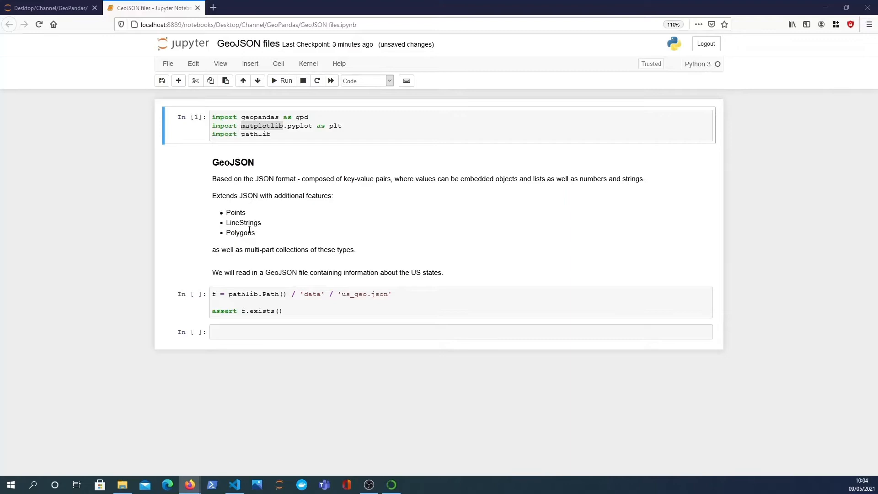
{"action": "mouse_move", "coordinate": [256, 243]}
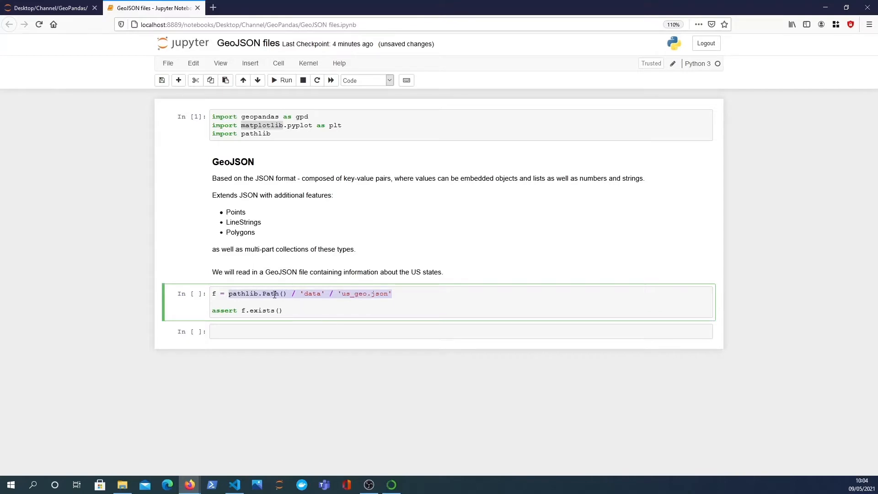
{"action": "mouse_move", "coordinate": [283, 294]}
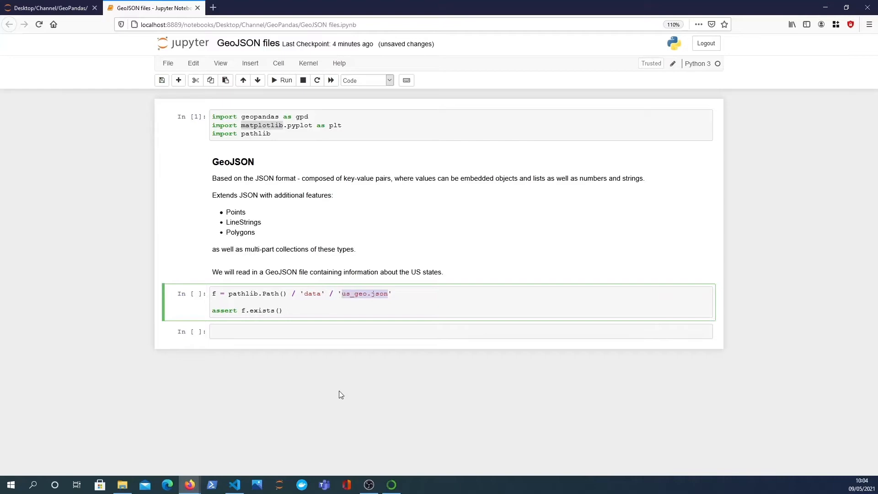
{"action": "mouse_move", "coordinate": [234, 484]}
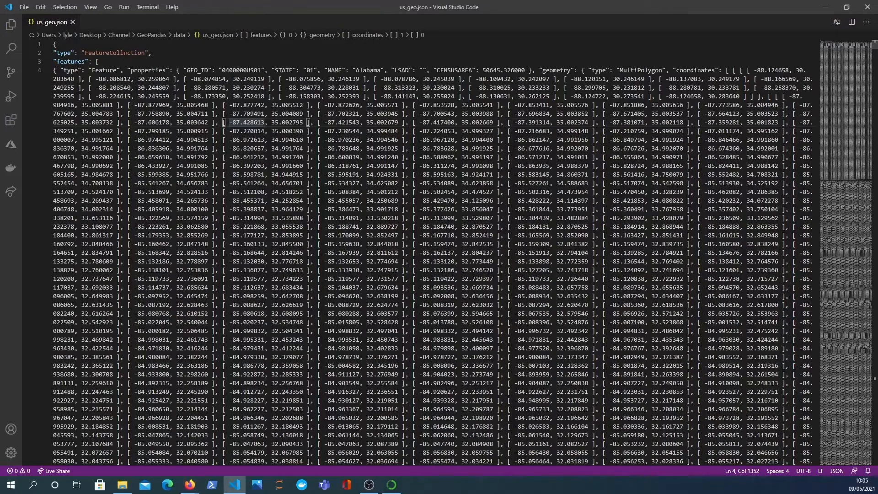
{"action": "double_click", "coordinate": [115, 52]}
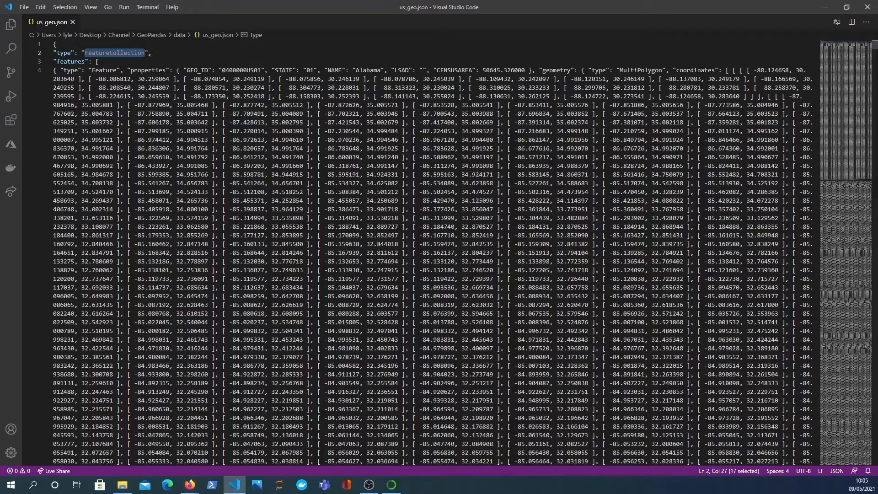
{"action": "double_click", "coordinate": [555, 70]}
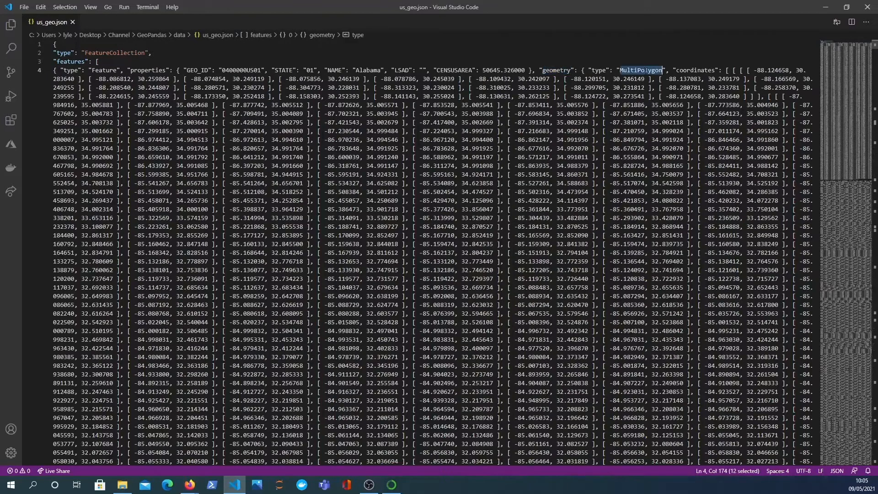
{"action": "double_click", "coordinate": [695, 69]}
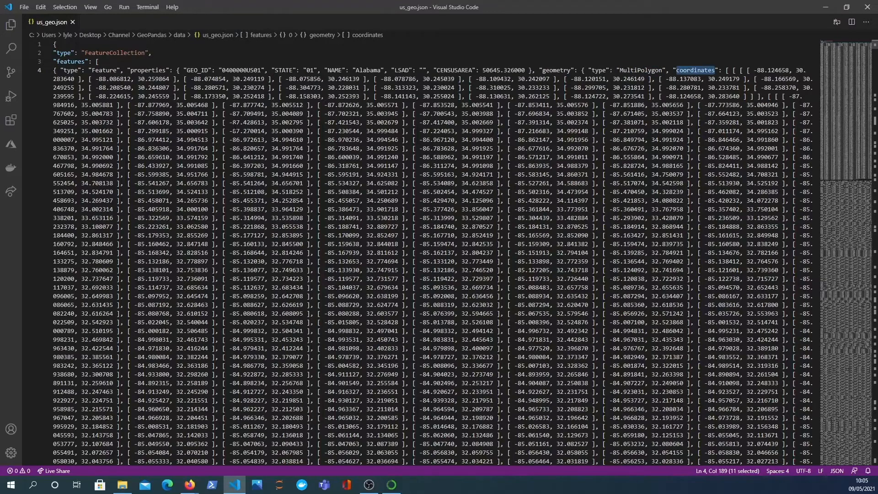
{"action": "scroll", "scroll_direction": "down", "scroll_amount": 3}
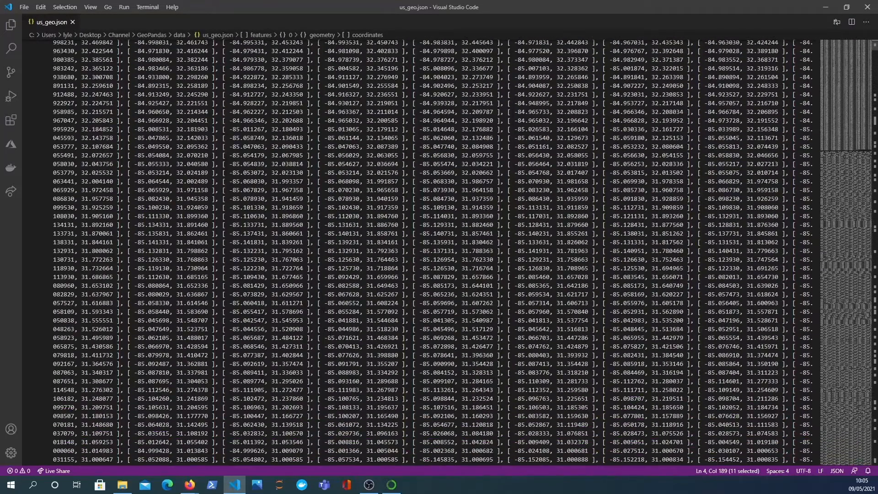
{"action": "scroll", "scroll_direction": "down", "scroll_amount": 3}
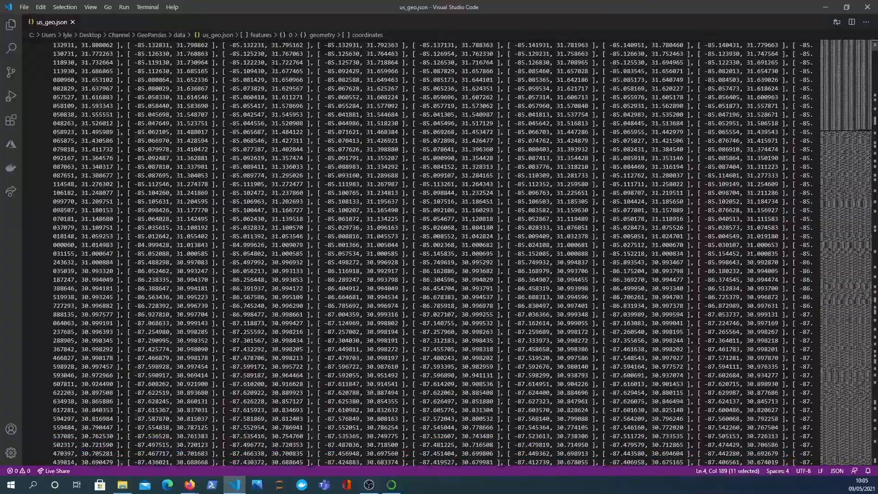
{"action": "scroll", "scroll_direction": "down", "scroll_amount": 3}
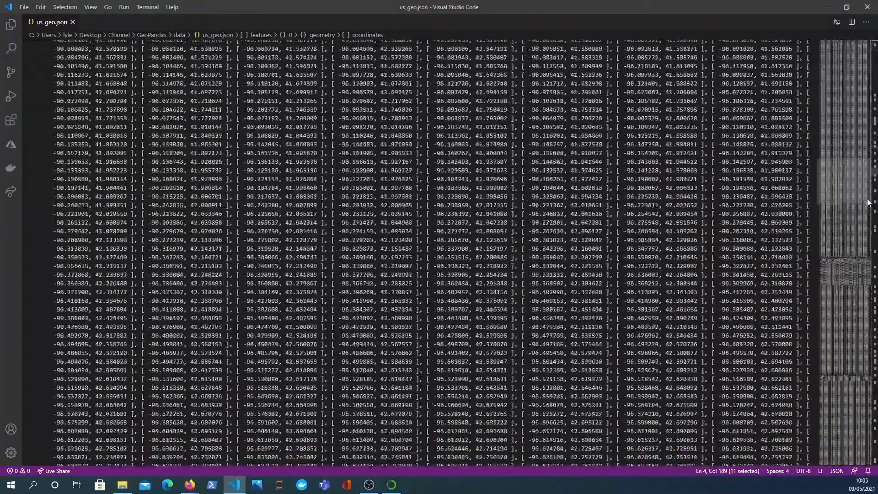
{"action": "scroll", "scroll_direction": "down", "scroll_amount": 3}
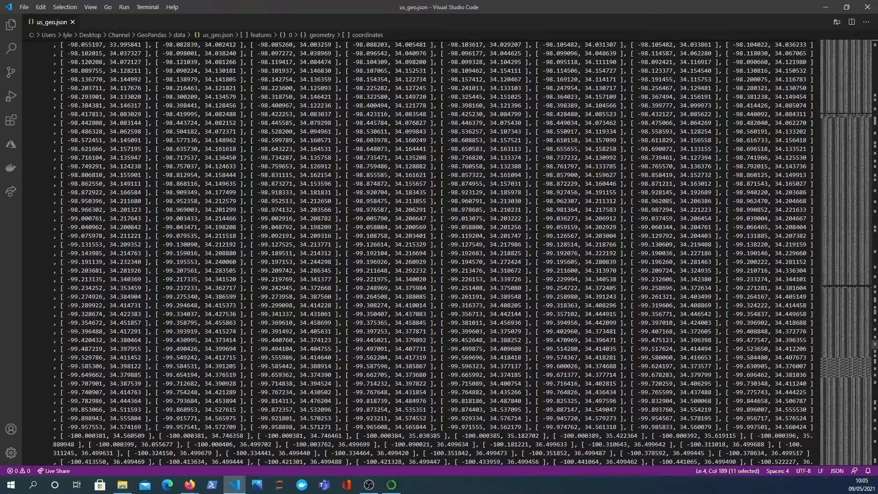
Add gdf = gpd.read_file(f) and gdf.head() to the cell and run it.
{"action": "left_click", "coordinate": [168, 484]}
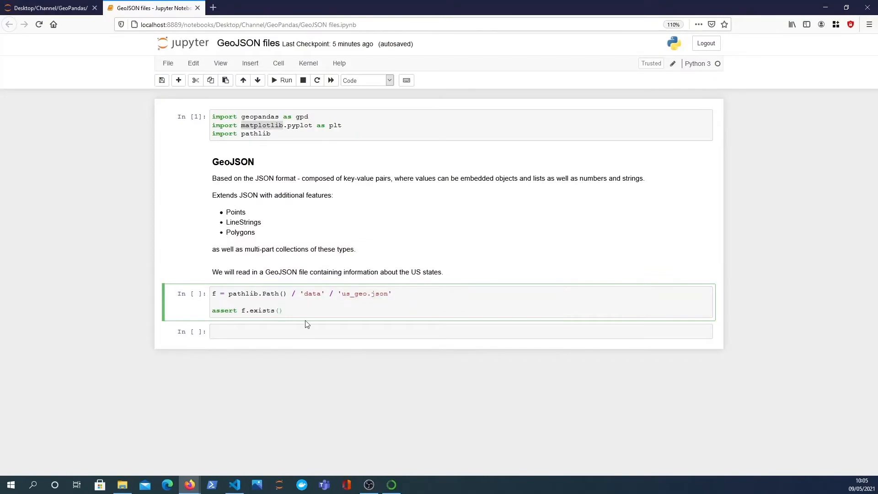
{"action": "type", "text": "gdf"}
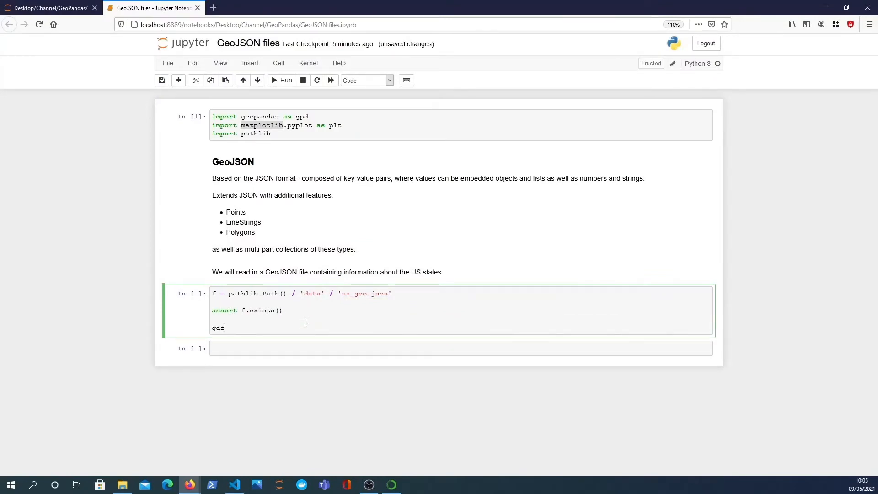
{"action": "type", "text": "="}
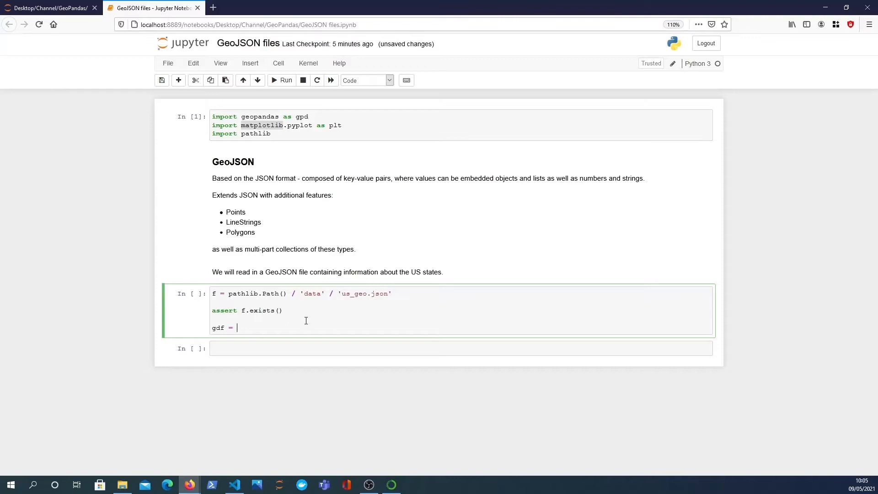
{"action": "type", "text": "gp"}
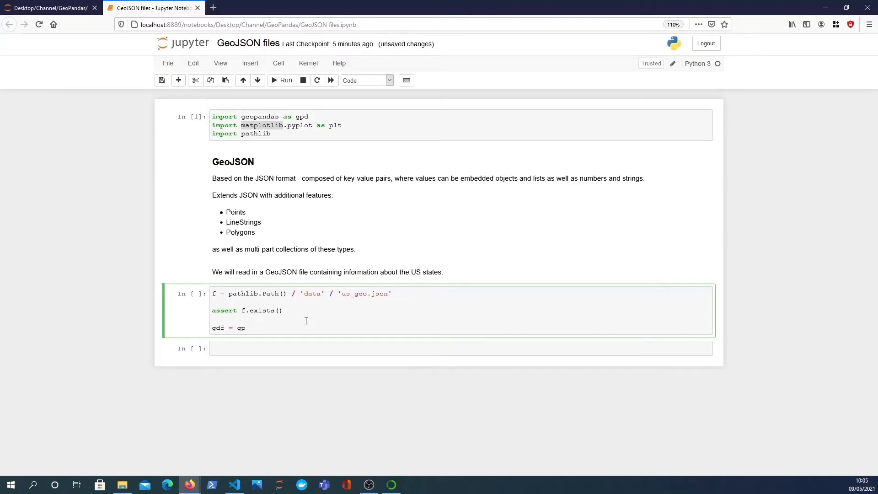
{"action": "type", "text": "d"}
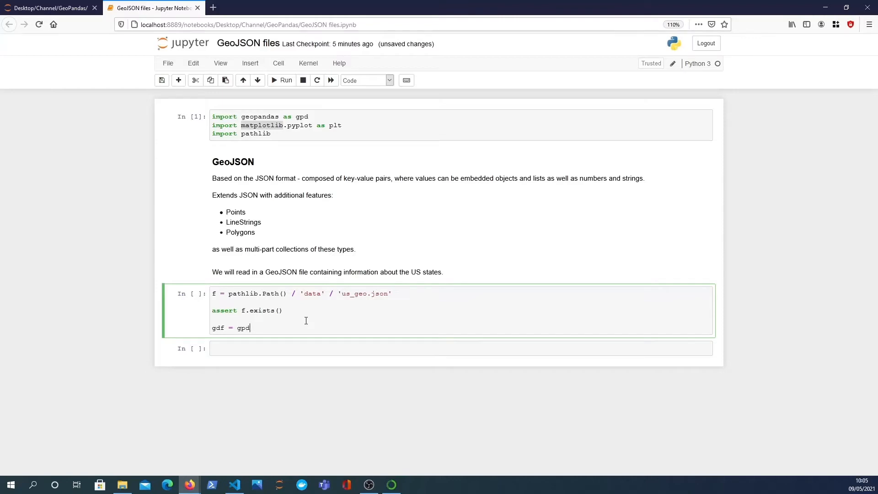
{"action": "type", "text": ".read_"}
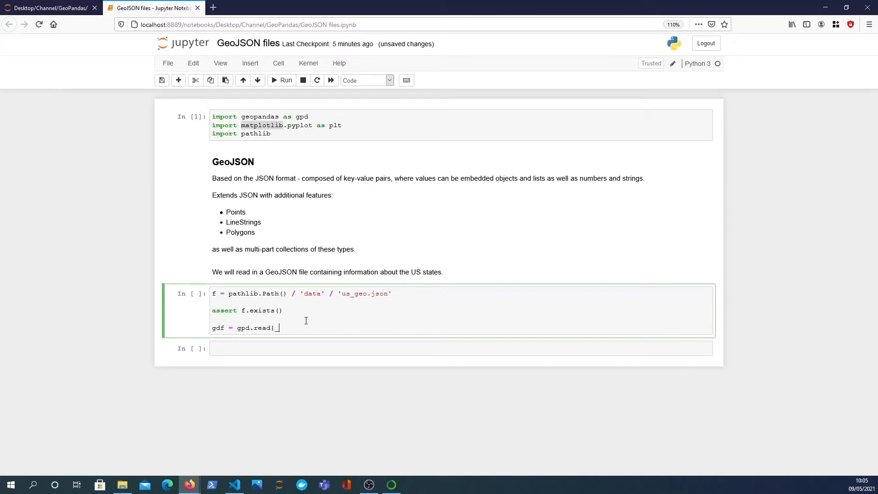
{"action": "type", "text": "_file"}
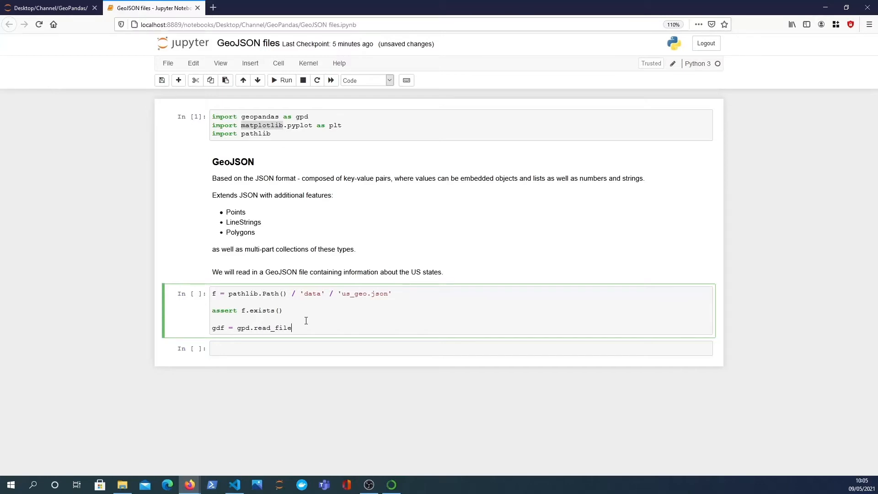
{"action": "type", "text": "(f"}
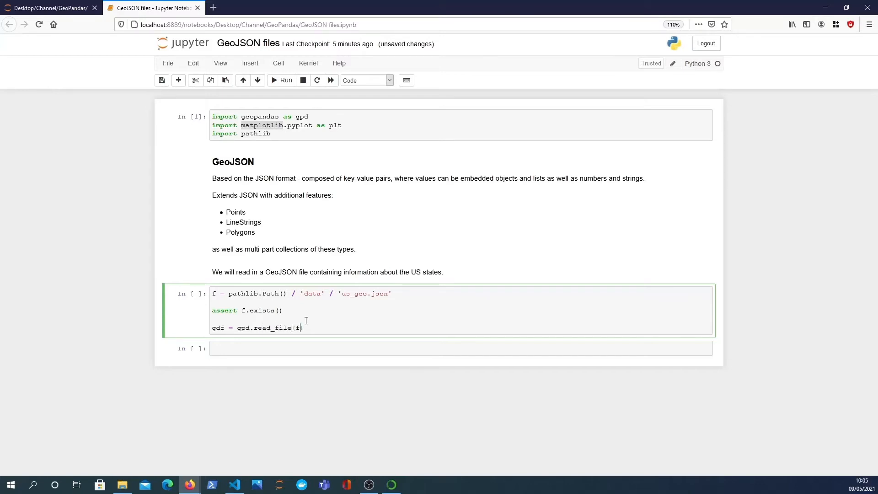
{"action": "type", "text": "gdf"}
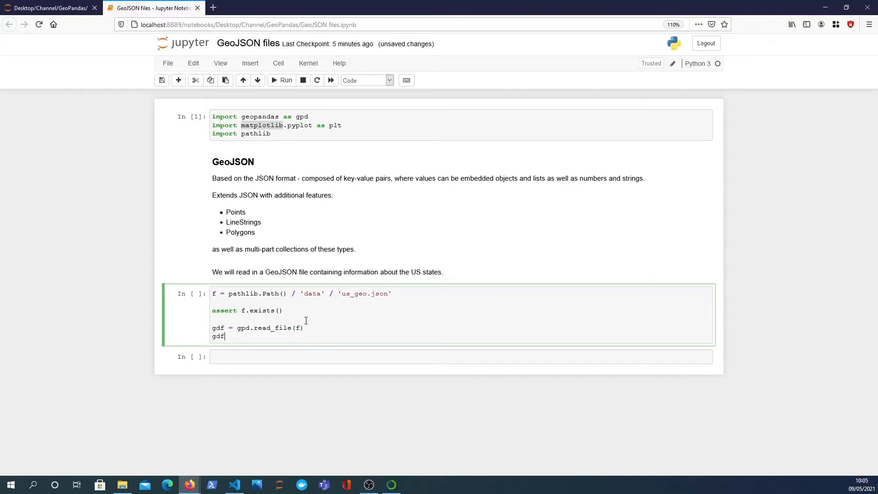
{"action": "type", "text": ".head()"}
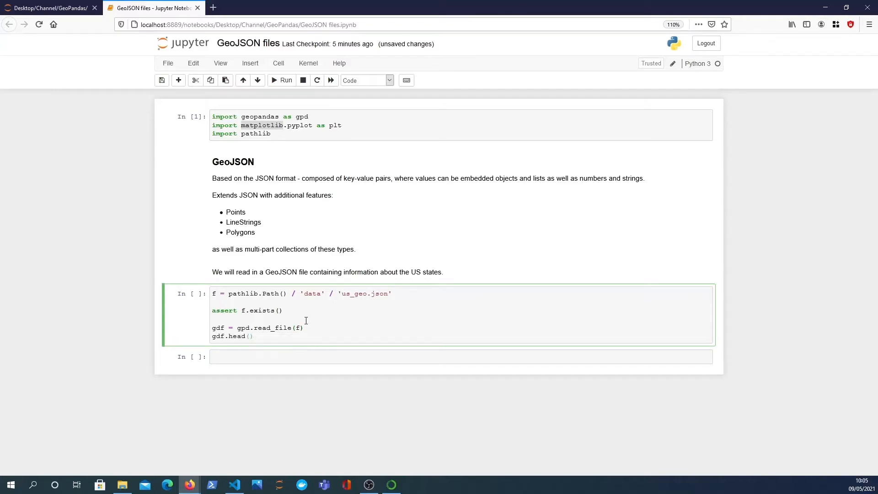
{"action": "left_click", "coordinate": [284, 80]}
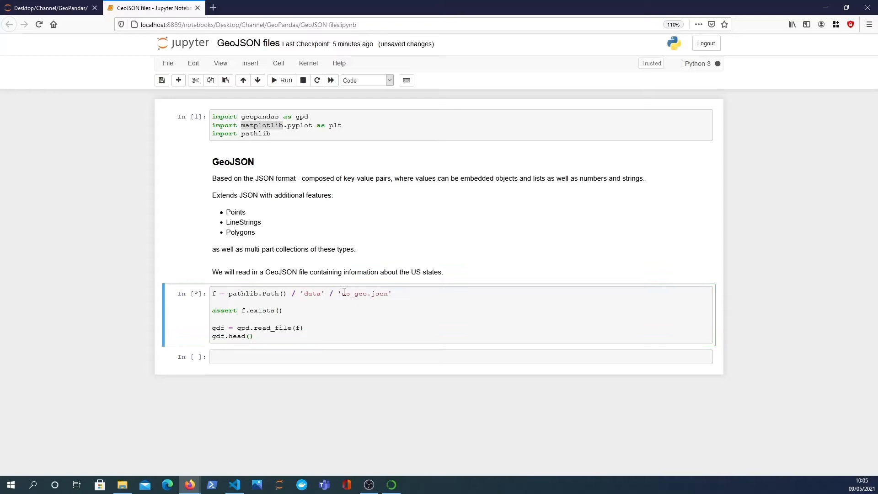
{"action": "left_click", "coordinate": [282, 80]}
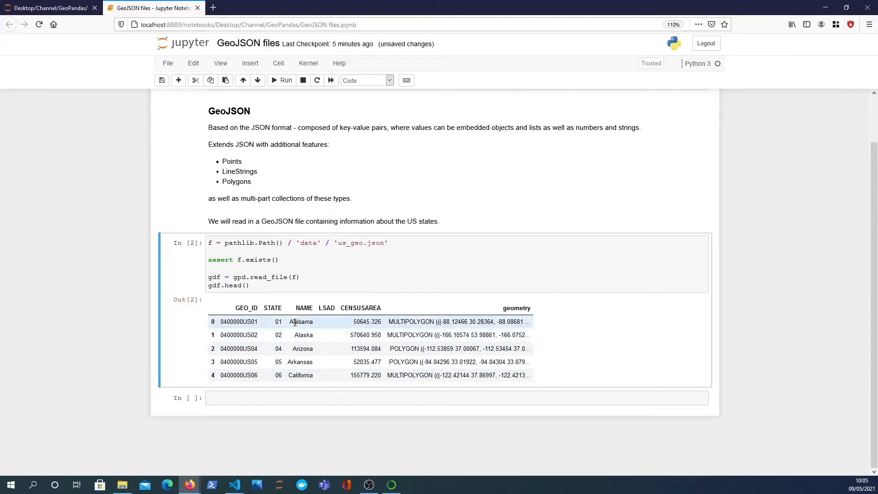
Start a new cell below the states preview table and enter gdf.
{"action": "left_click", "coordinate": [307, 397]}
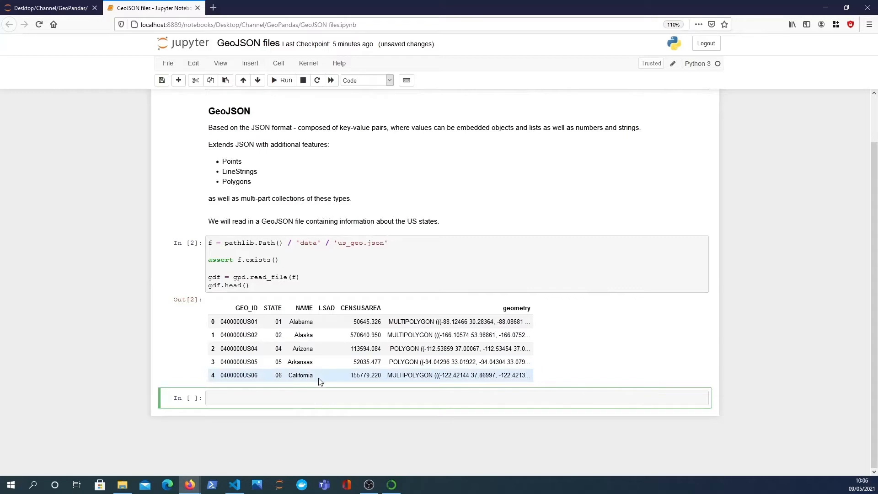
{"action": "type", "text": "gdf"}
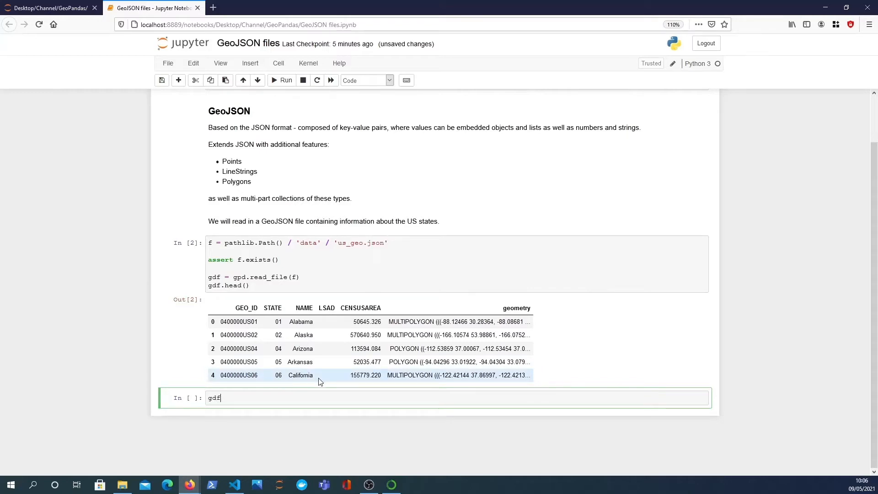
Show Alabama's shape via gdf['geometry'].iloc[0] and highlight its MULTIPOLYGON type.
{"action": "type", "text": "['geom'"}
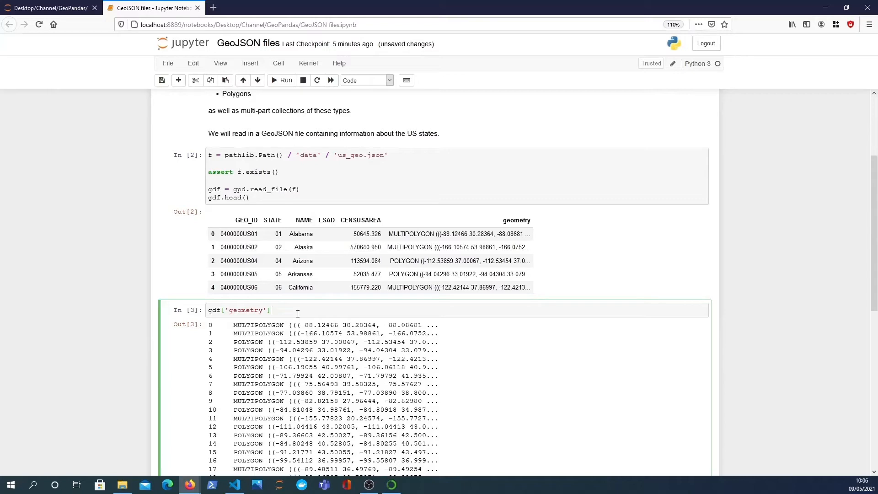
{"action": "type", "text": ".iloc"}
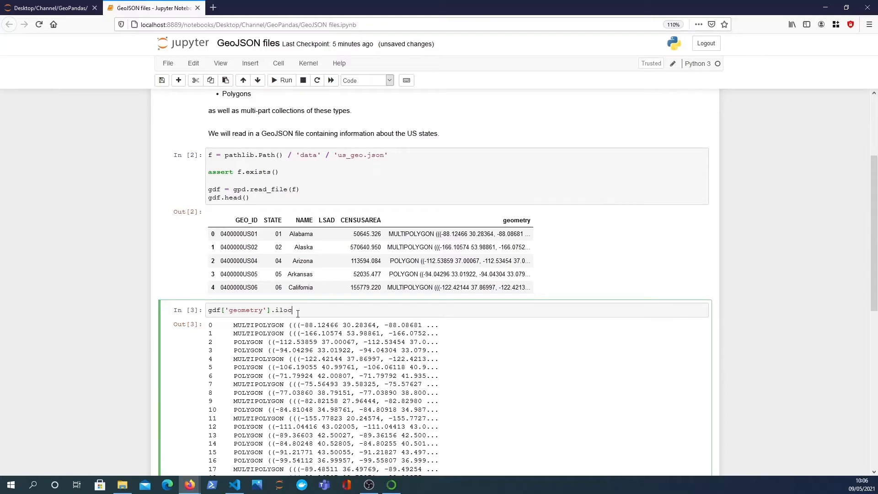
{"action": "type", "text": "[0]"}
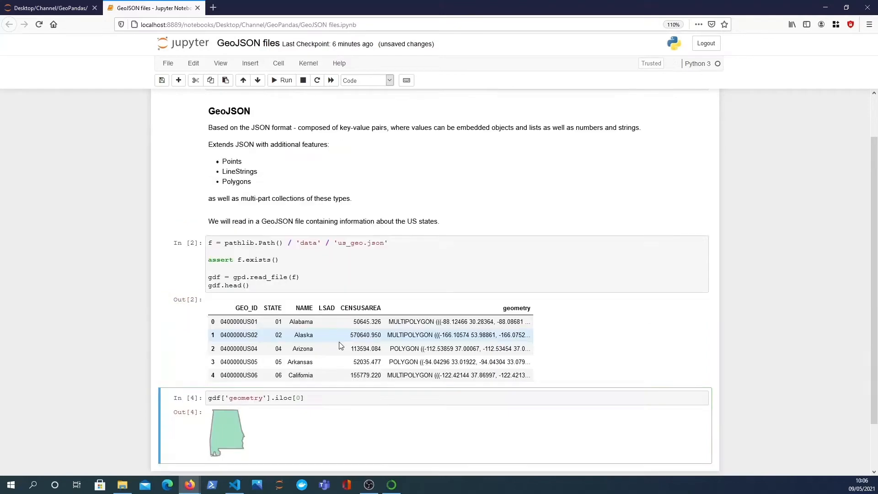
{"action": "scroll", "scroll_direction": "down", "scroll_amount": 3}
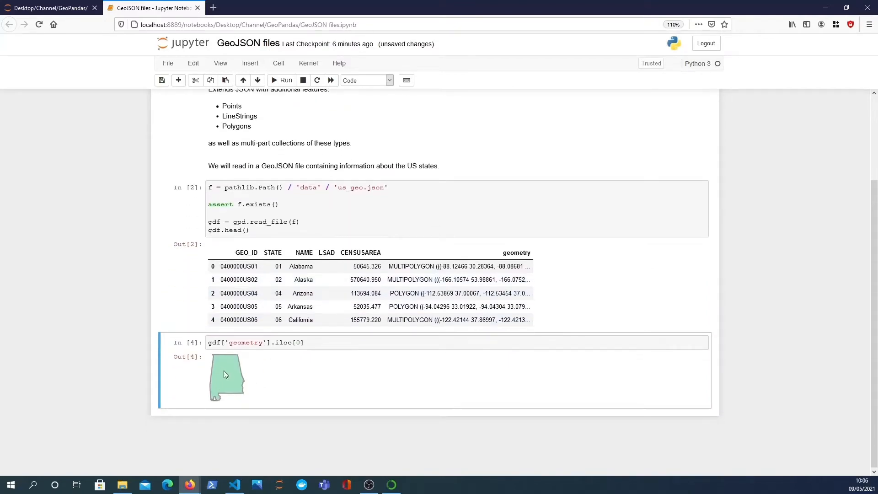
{"action": "mouse_move", "coordinate": [253, 372]}
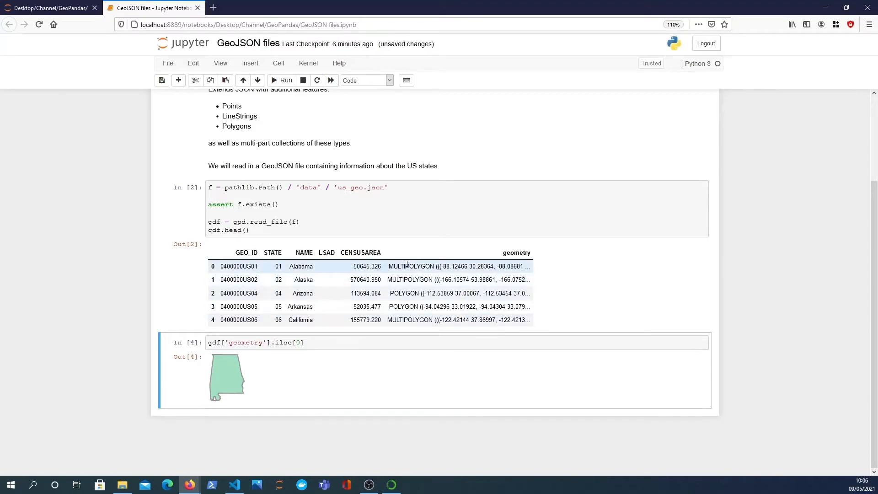
{"action": "double_click", "coordinate": [411, 266]}
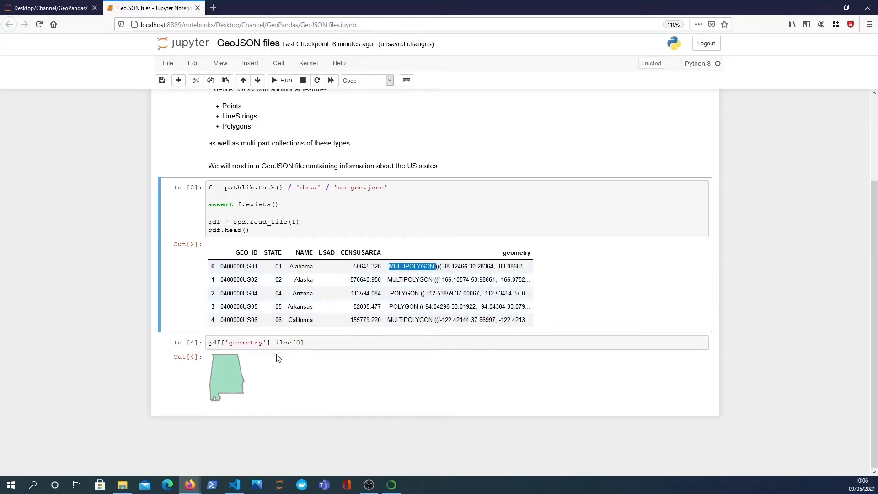
{"action": "left_click", "coordinate": [315, 342]}
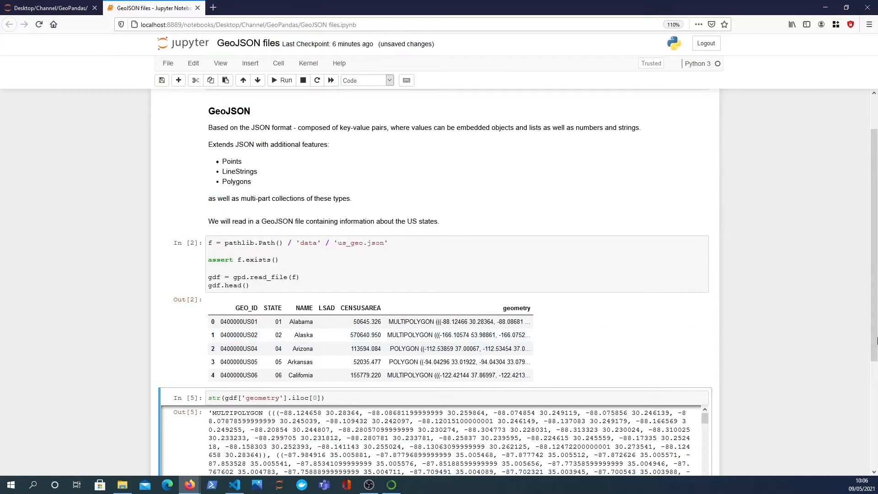
Scroll through Alabama's MULTIPOLYGON coordinate text and select the empty cell below.
{"action": "scroll", "scroll_direction": "down", "scroll_amount": 3}
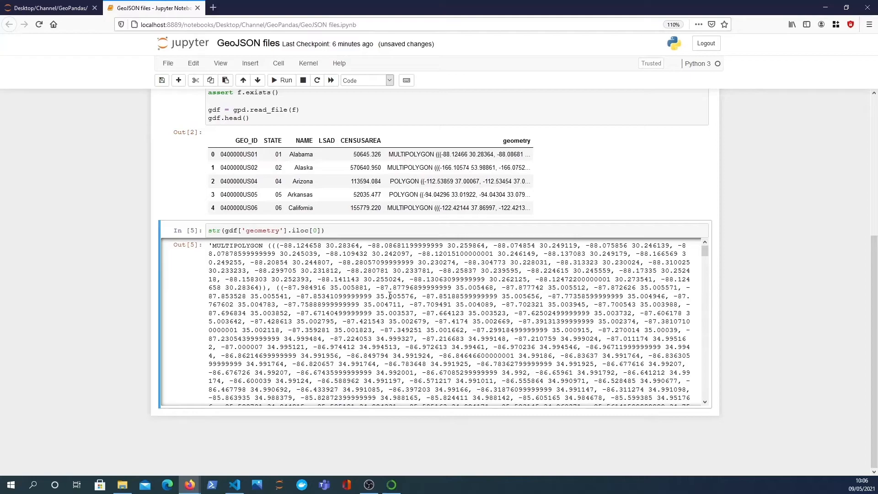
{"action": "scroll", "scroll_direction": "down", "scroll_amount": 3}
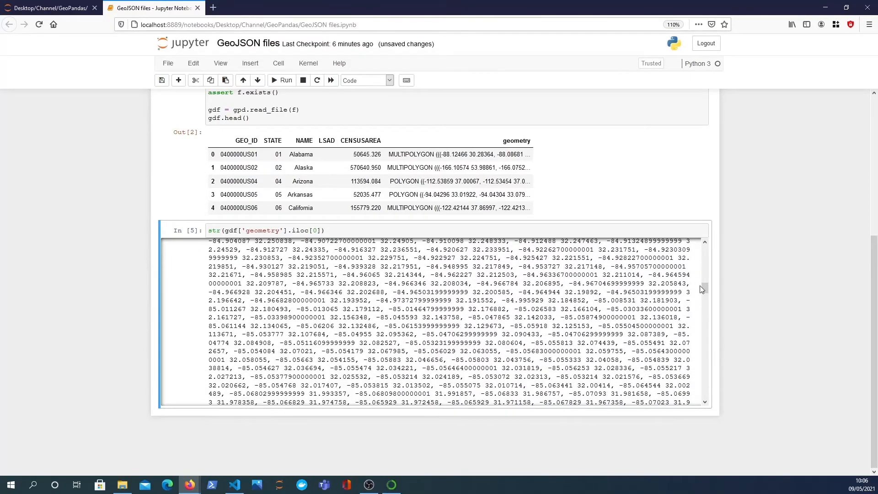
{"action": "scroll", "scroll_direction": "down", "scroll_amount": 3}
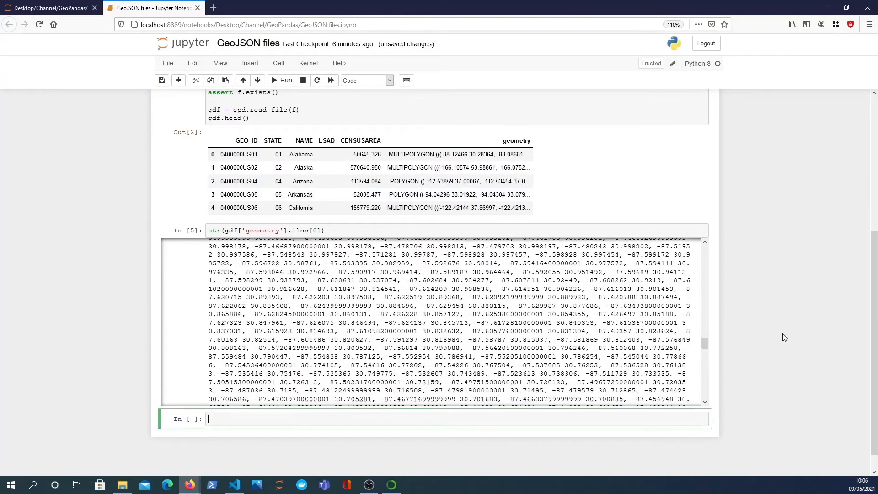
{"action": "scroll", "scroll_direction": "down", "scroll_amount": 3}
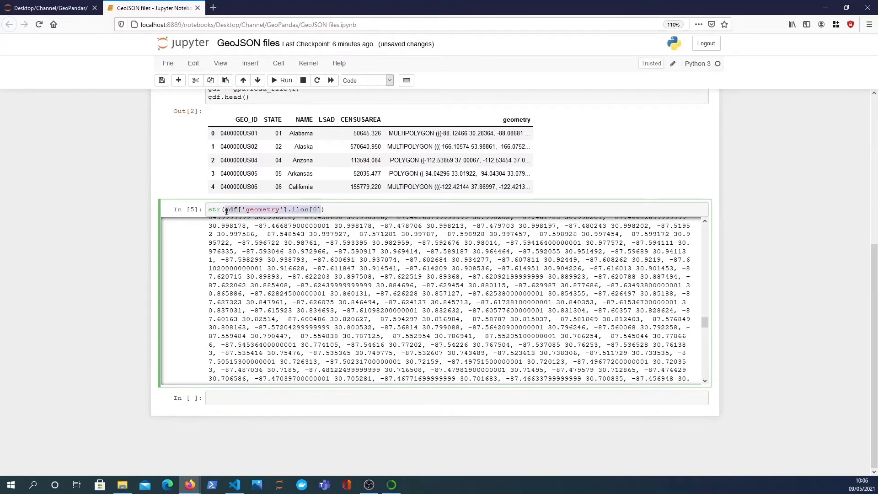
{"action": "mouse_move", "coordinate": [314, 388]}
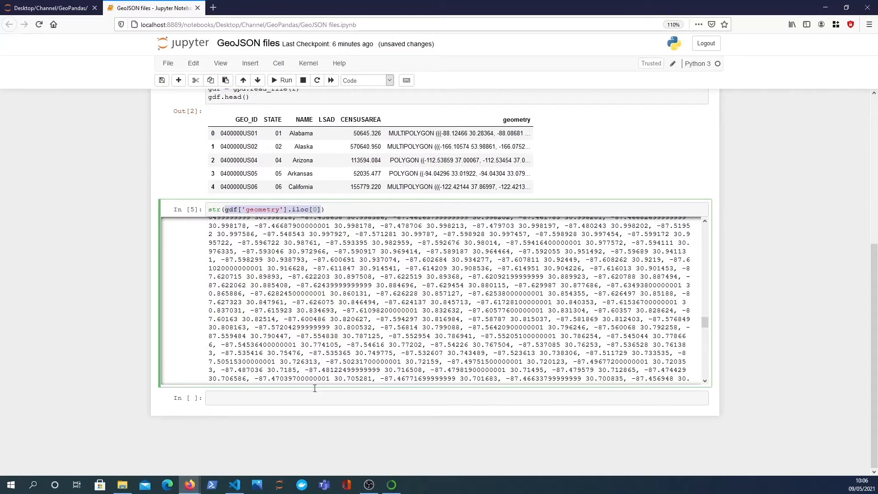
{"action": "left_click", "coordinate": [307, 398]}
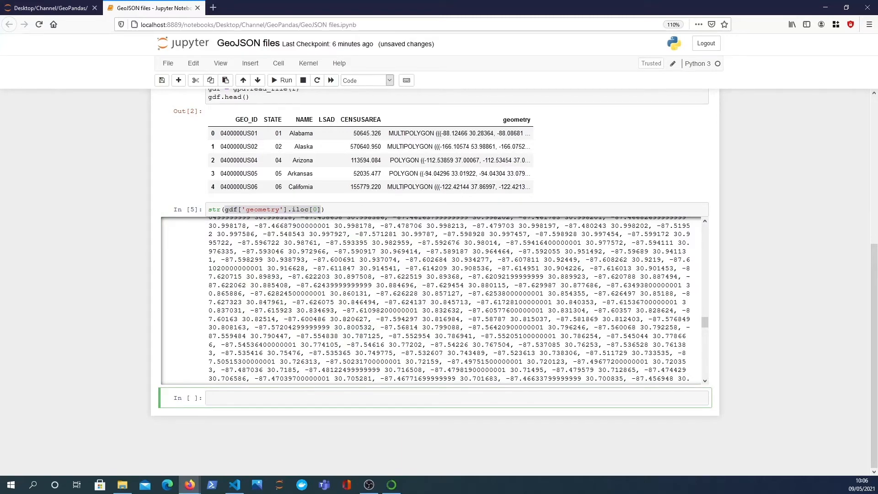
Plot gdf with a larger figsize and plt.xlim([-200, -50]).
{"action": "type", "text": "gdf."}
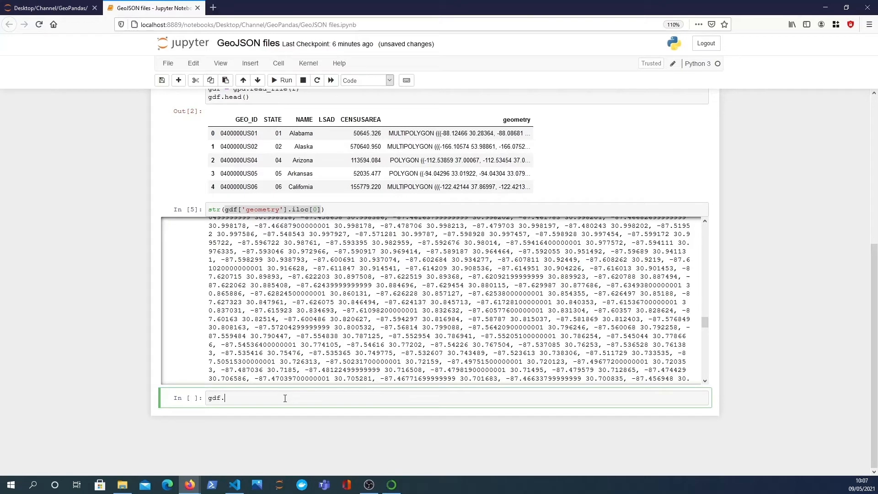
{"action": "type", "text": "plot()"}
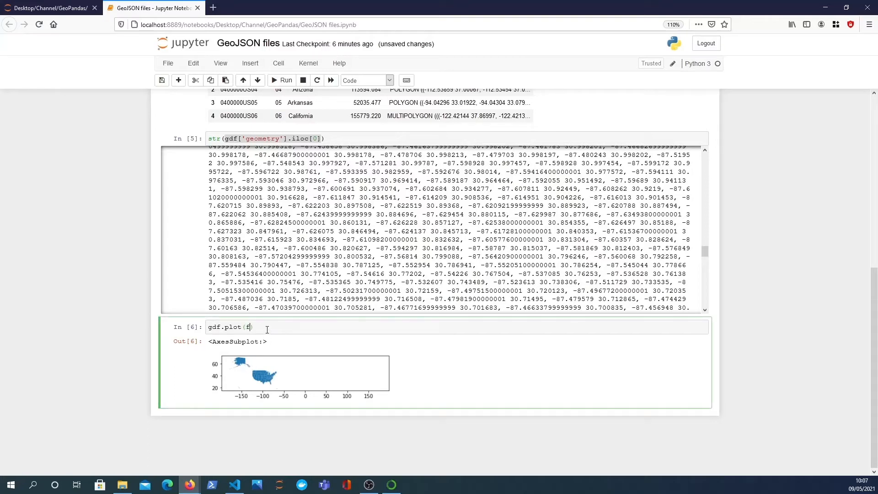
{"action": "type", "text": "igs"}
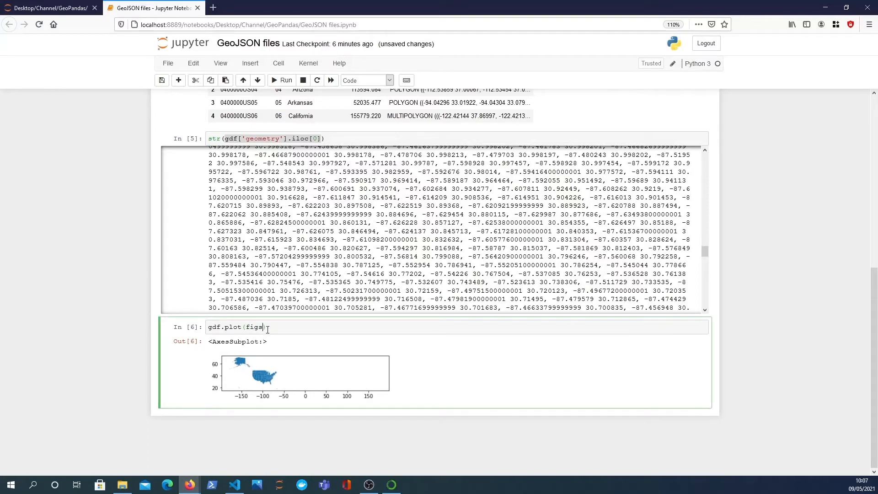
{"action": "type", "text": "ize=(10,6"}
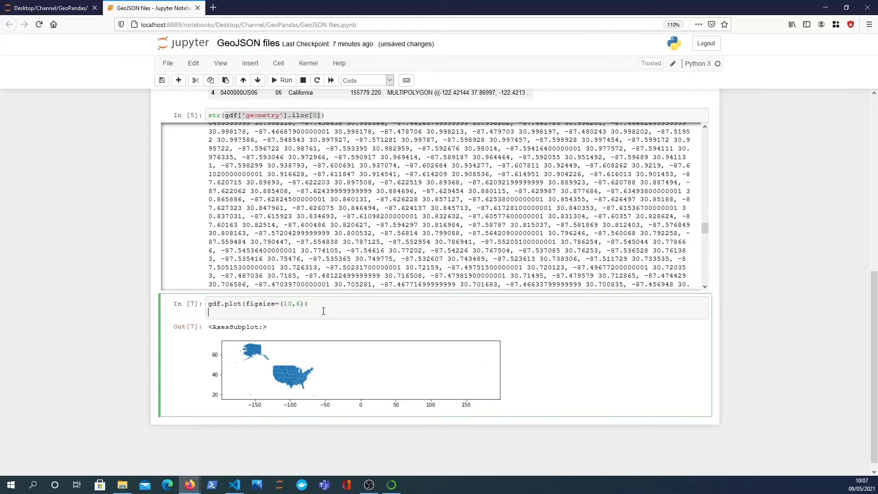
{"action": "type", "text": "plt.x"}
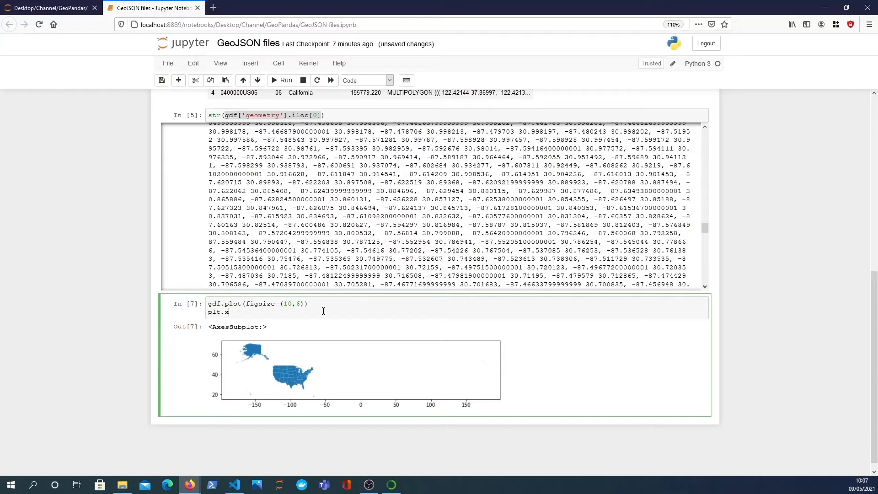
{"action": "type", "text": "im([])"}
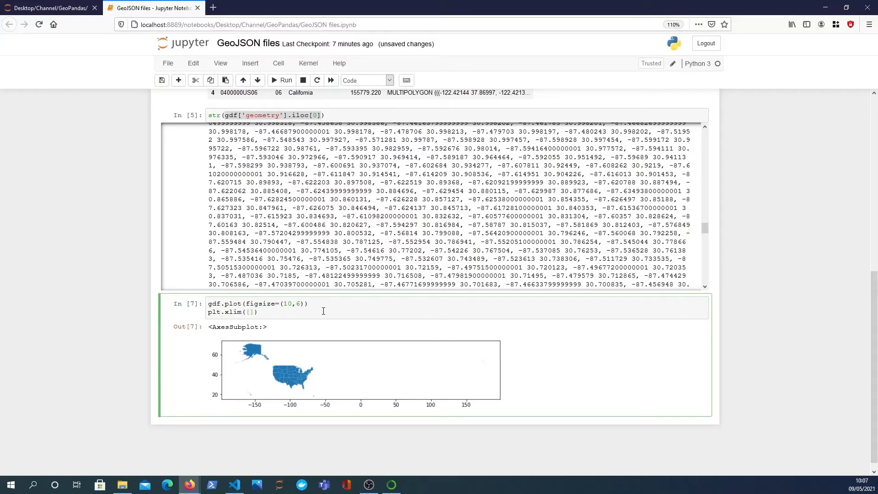
{"action": "type", "text": "-200,"}
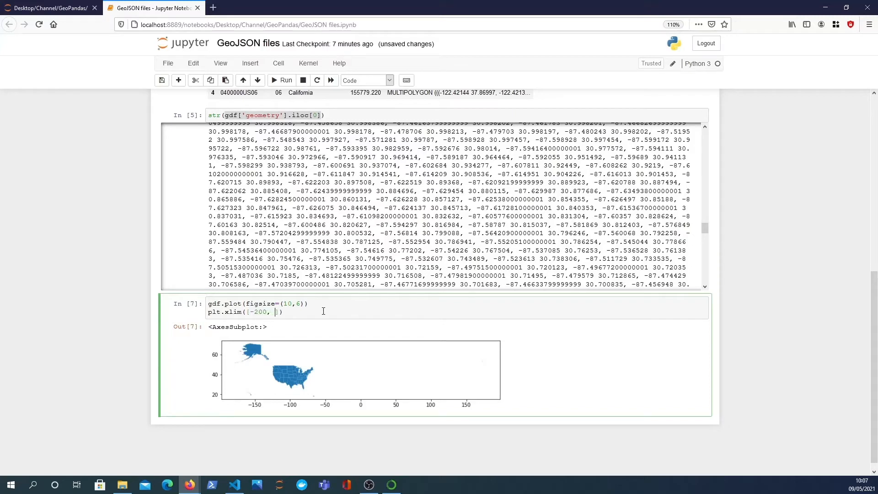
{"action": "type", "text": "-50"}
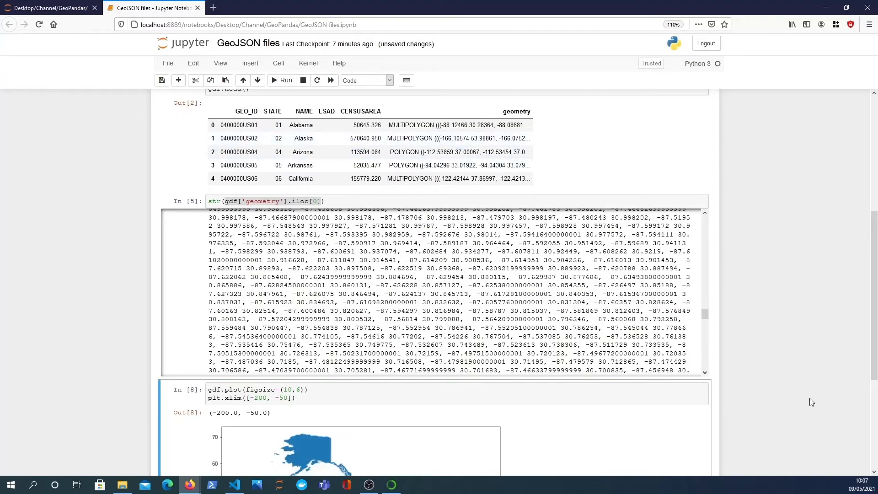
{"action": "scroll", "scroll_direction": "down", "scroll_amount": 3}
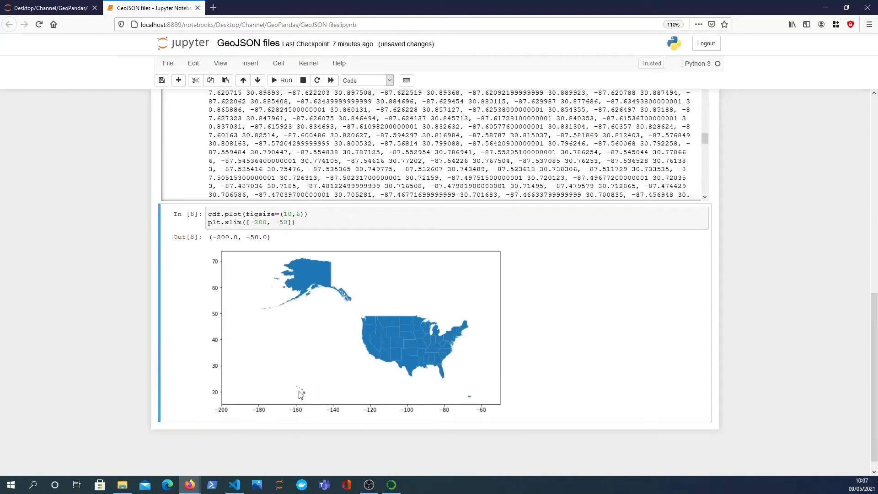
{"action": "mouse_move", "coordinate": [406, 346]}
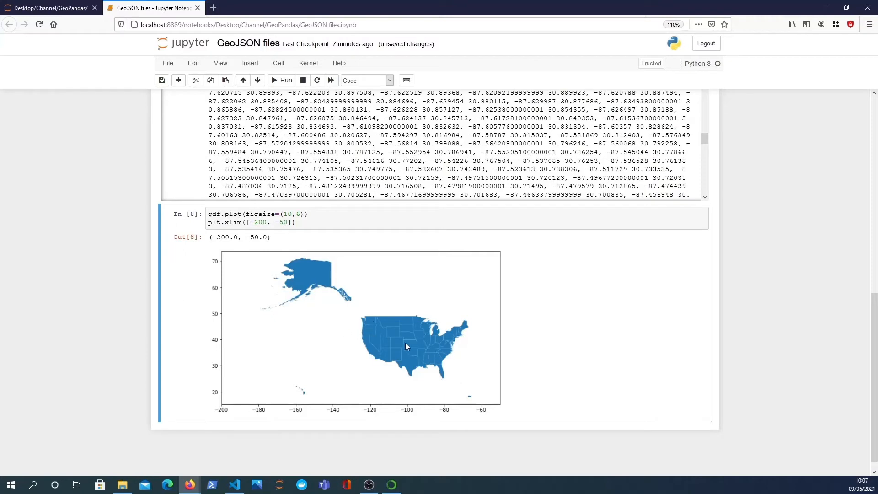
{"action": "mouse_move", "coordinate": [448, 326]}
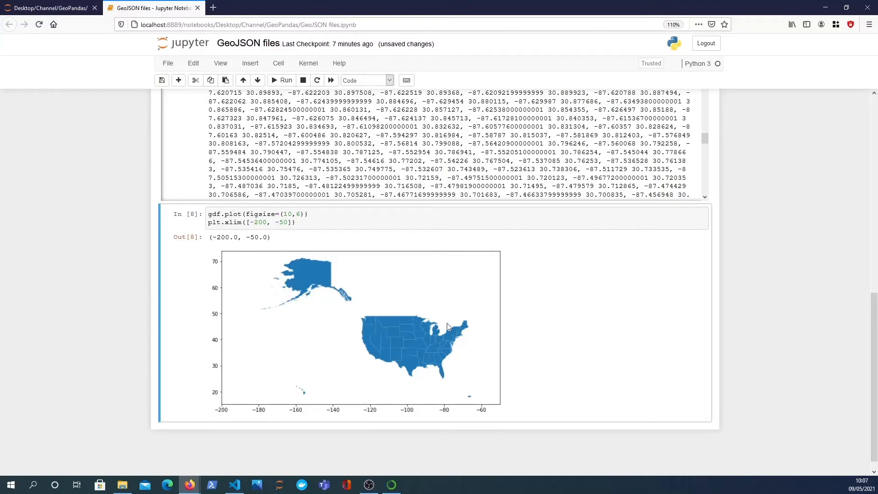
{"action": "mouse_move", "coordinate": [523, 398]}
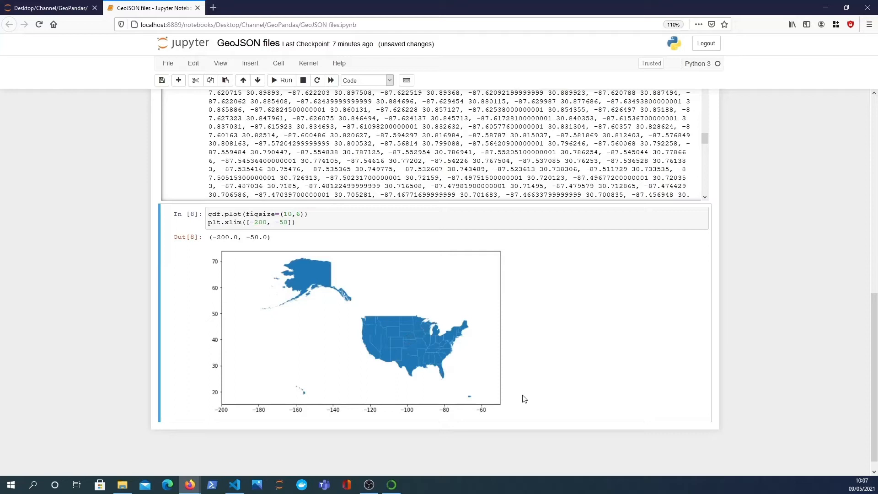
{"action": "mouse_move", "coordinate": [389, 341]}
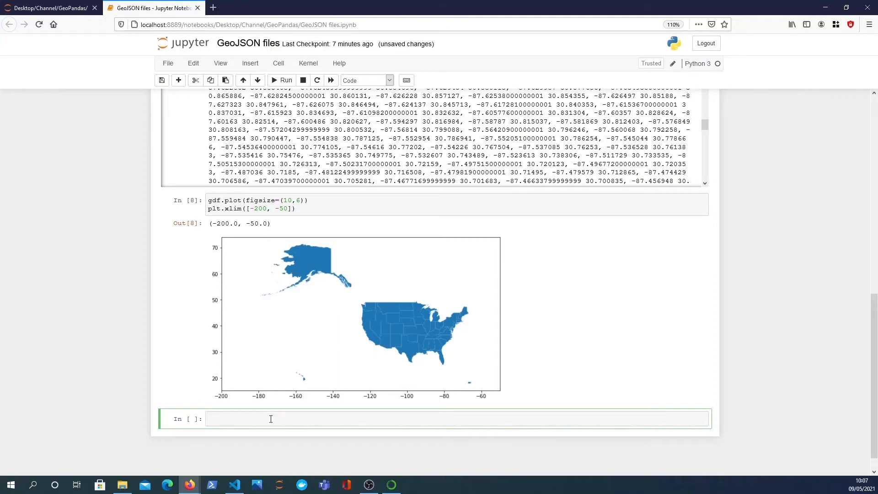
Compute the maximum CENSUSAREA value, 570640.95, as max_area.
{"action": "type", "text": "gdf"}
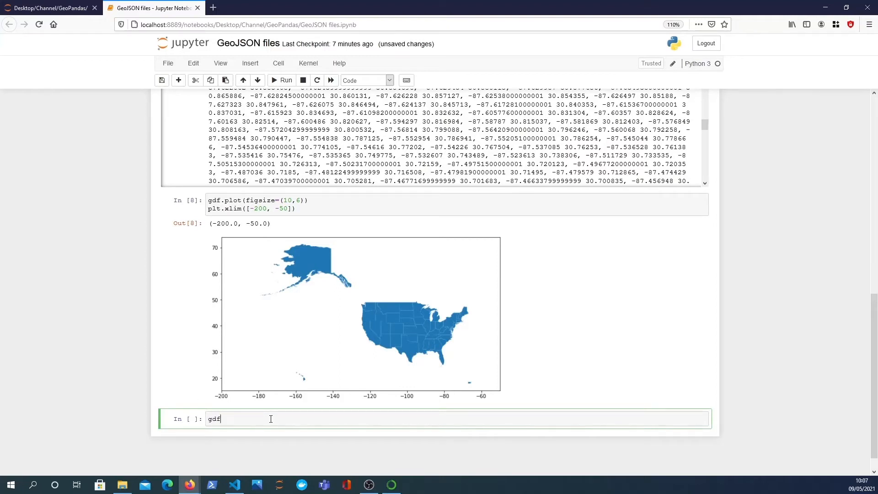
{"action": "type", "text": ".head"}
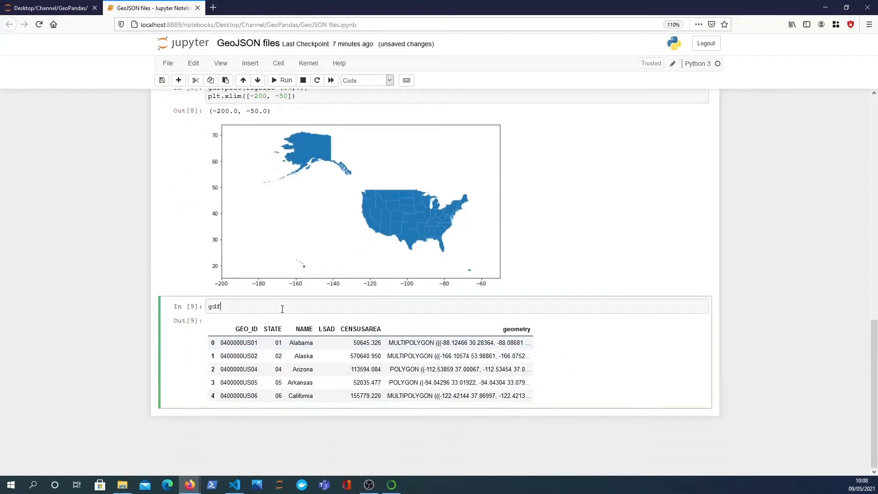
{"action": "type", "text": "['CENSUSAREA']"}
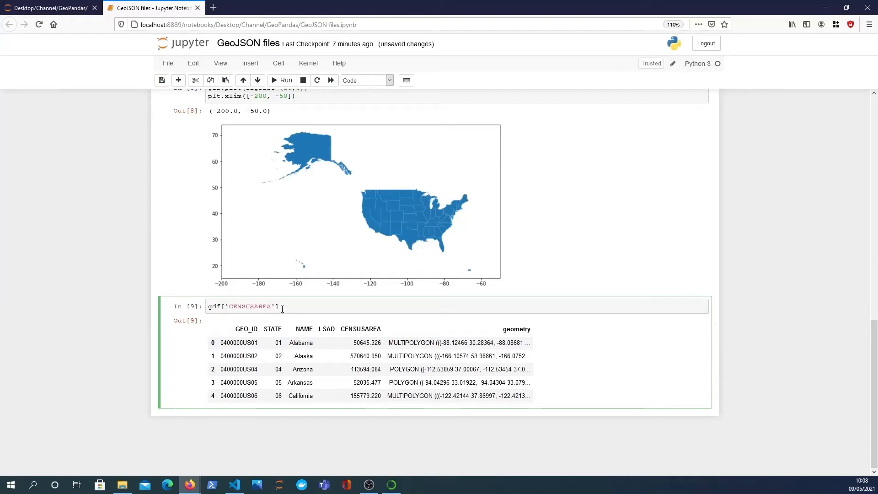
{"action": "type", "text": ".max()"}
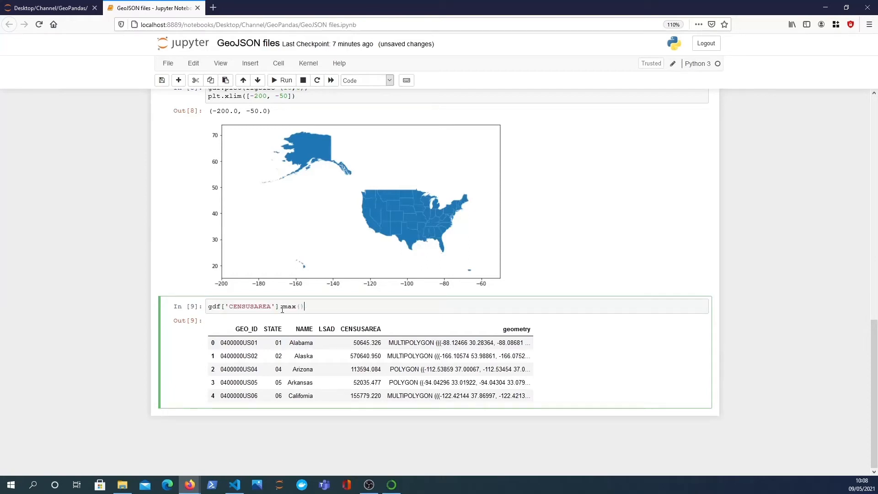
{"action": "double_click", "coordinate": [250, 306]}
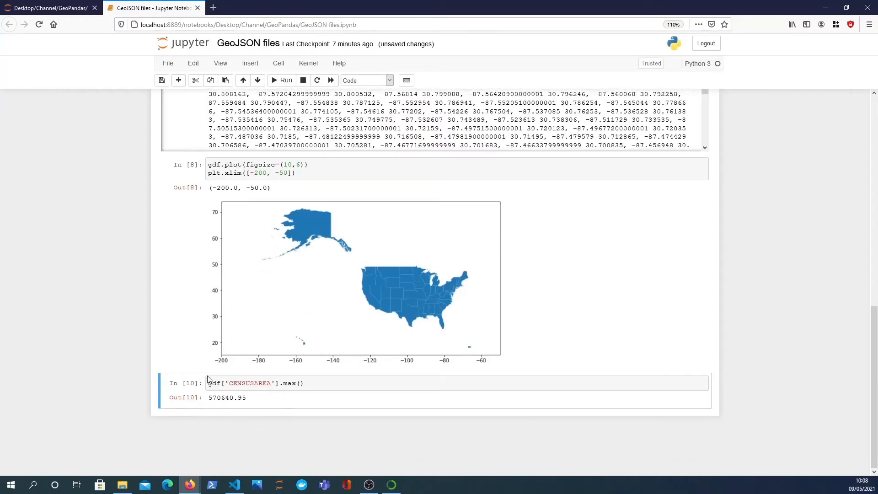
Filter gdf to rows where CENSUSAREA equals max_area, showing Alaska.
{"action": "type", "text": "max_area ="}
{"action": "type", "text": "g"}
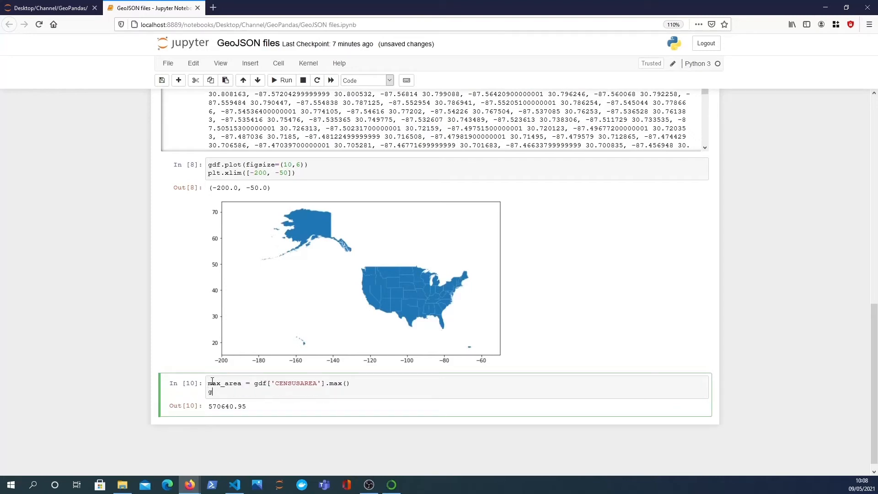
{"action": "type", "text": "df[]"}
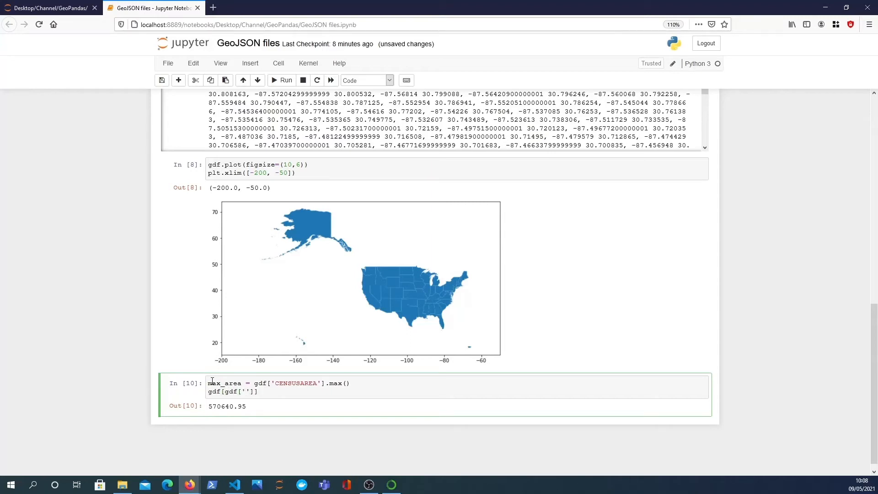
{"action": "type", "text": "CENSUSARE"}
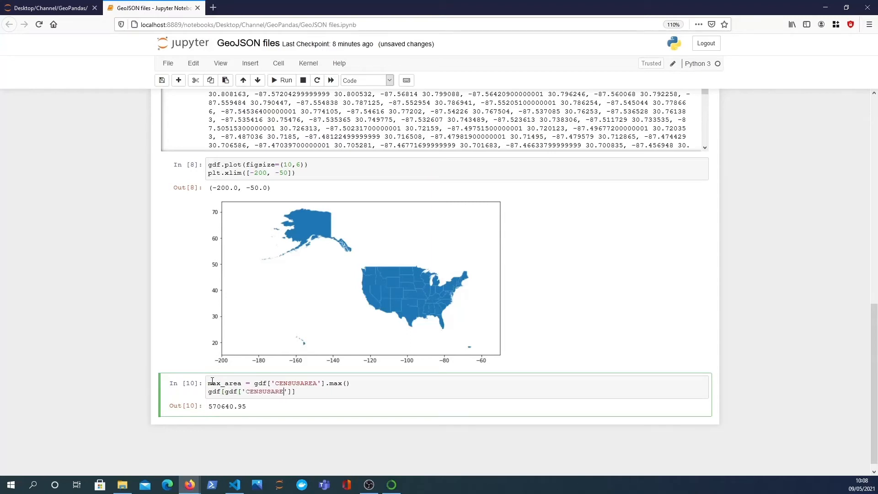
{"action": "type", "text": "=="}
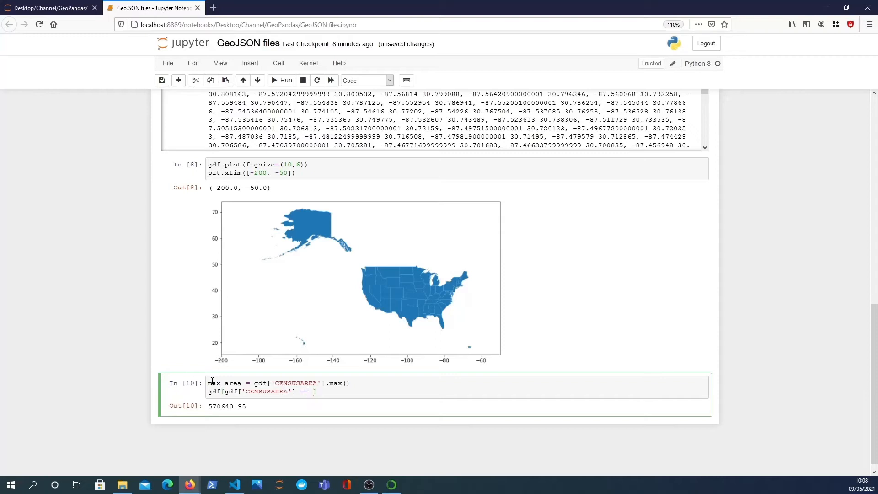
{"action": "left_click", "coordinate": [282, 80]}
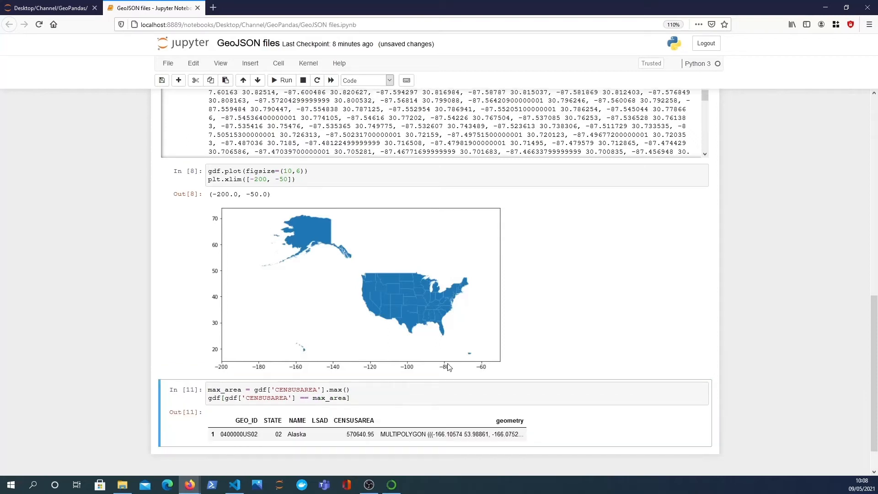
{"action": "scroll", "scroll_direction": "down", "scroll_amount": 3}
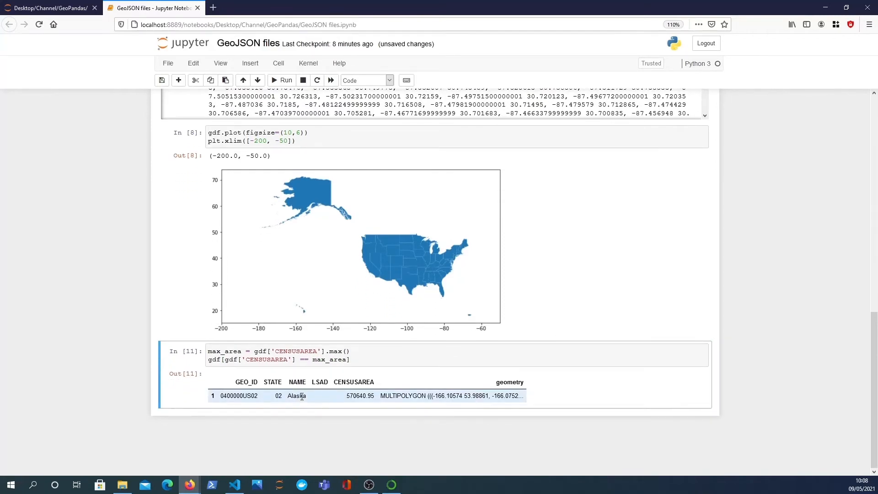
{"action": "double_click", "coordinate": [297, 396]}
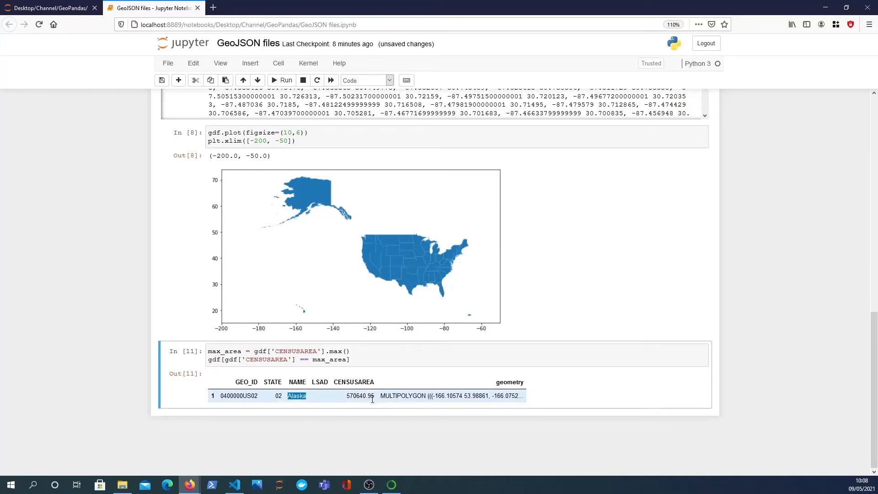
{"action": "double_click", "coordinate": [355, 396]}
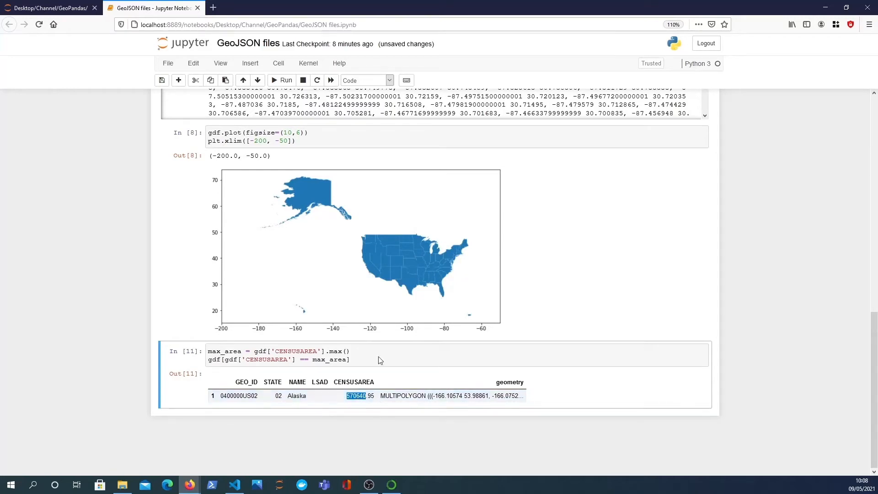
{"action": "mouse_move", "coordinate": [319, 202]}
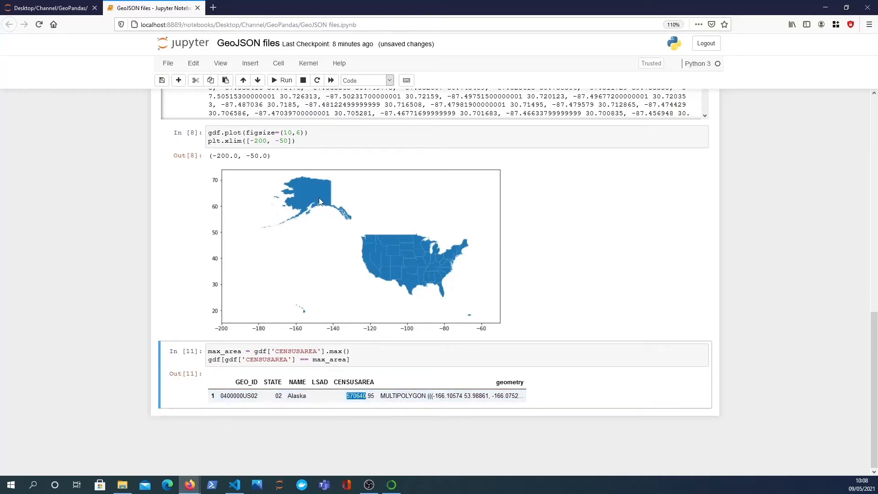
{"action": "mouse_move", "coordinate": [327, 202]}
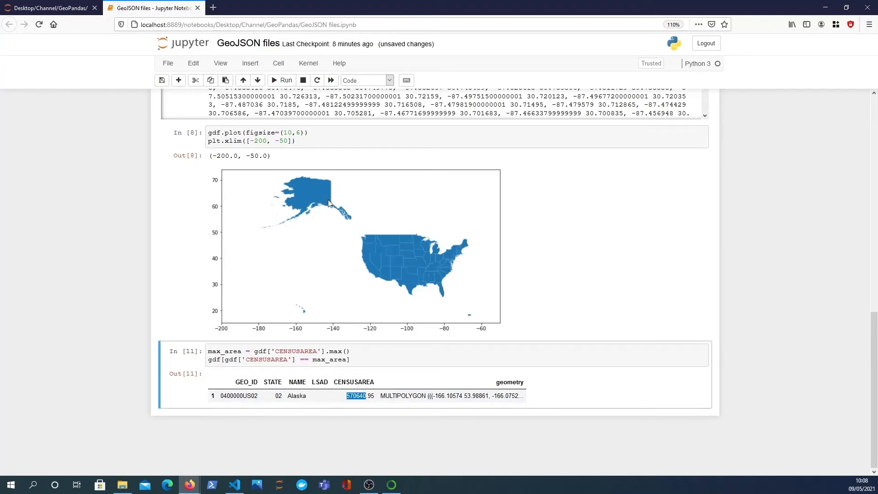
{"action": "mouse_move", "coordinate": [315, 201]}
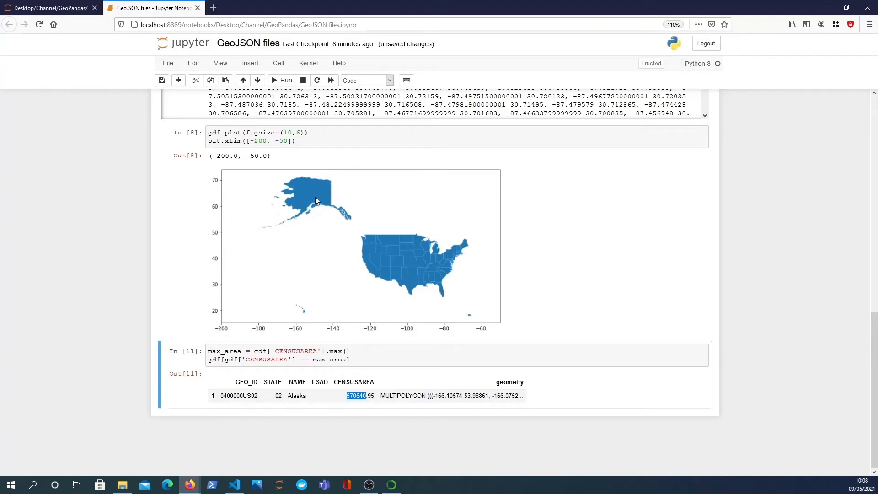
{"action": "mouse_move", "coordinate": [364, 275]}
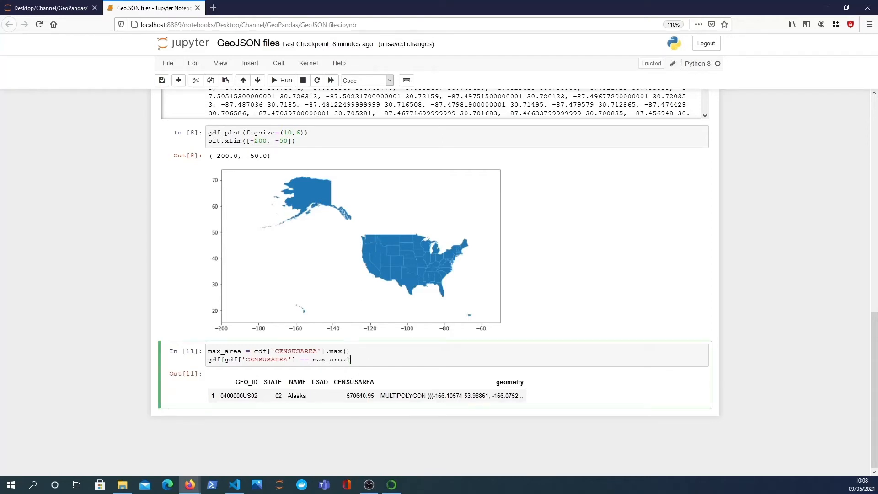
{"action": "left_click", "coordinate": [285, 80]}
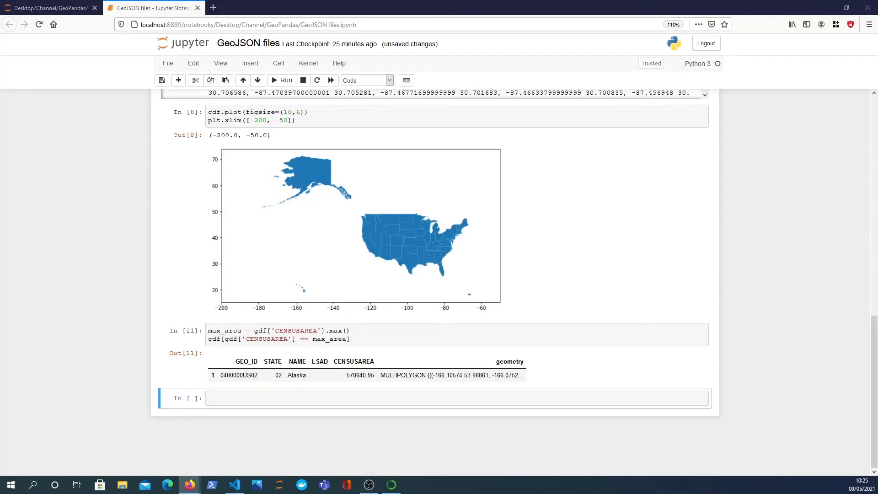
{"action": "mouse_move", "coordinate": [107, 391]}
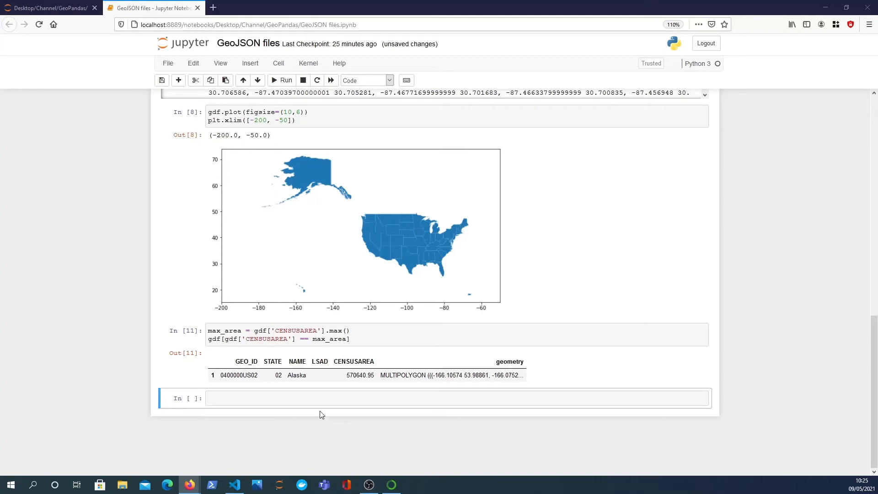
Read the UK European regions TopoJSON URL into gdf2 with gpd.read_file and run it.
{"action": "type", "text": "url = 'https://raw.githubusercontent.com/ft-interactive/geo-data/master/uk/european-regions-small.topojson'"}
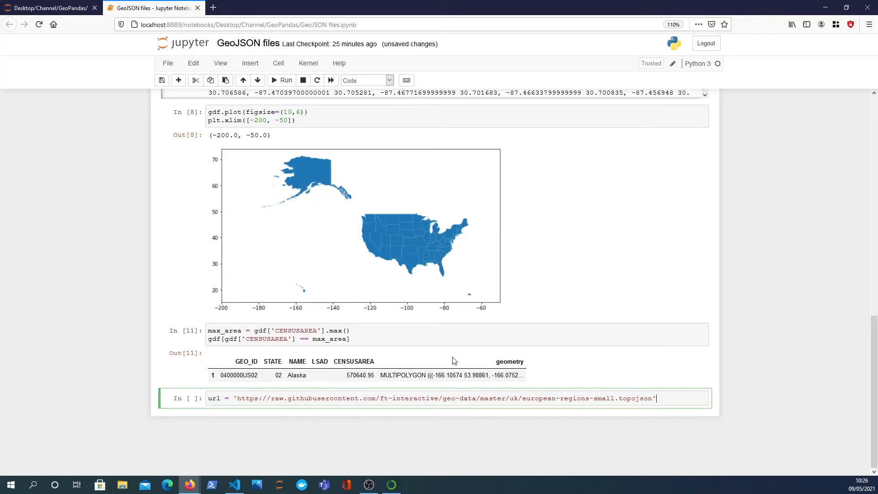
{"action": "double_click", "coordinate": [322, 398]}
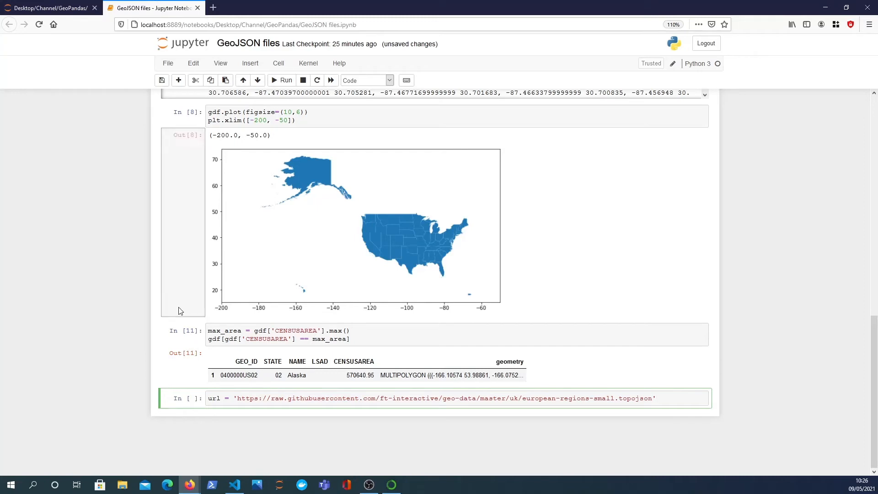
{"action": "type", "text": "gdf2 ="}
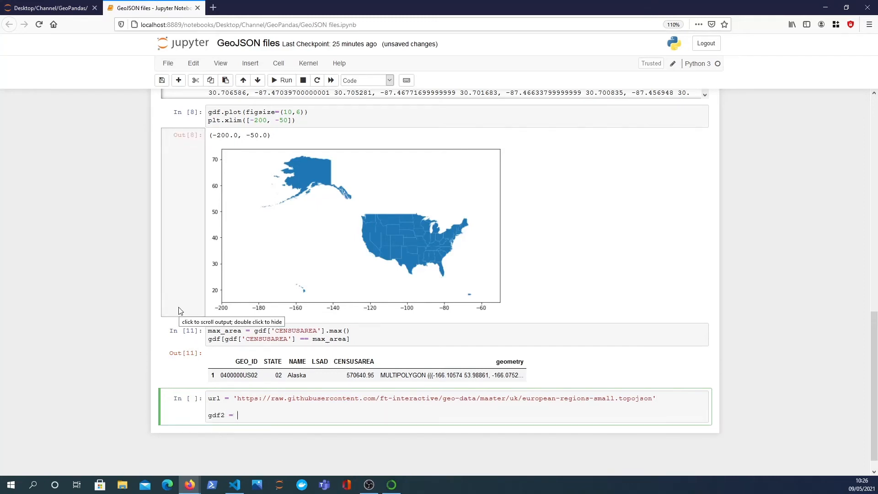
{"action": "type", "text": "gpd.read_"}
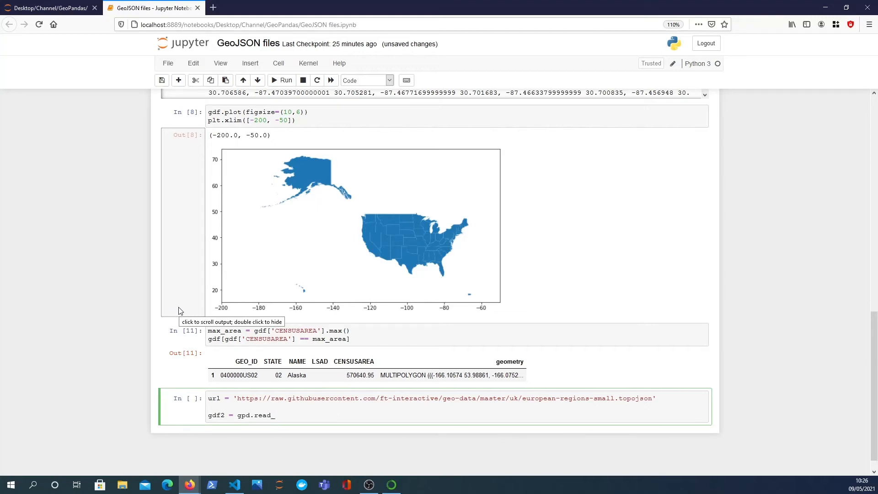
{"action": "type", "text": "f"}
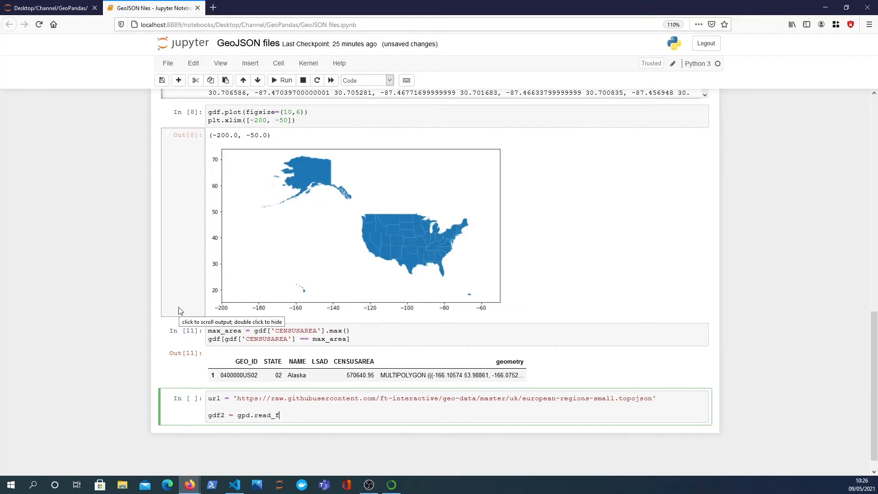
{"action": "type", "text": "ile(url)"}
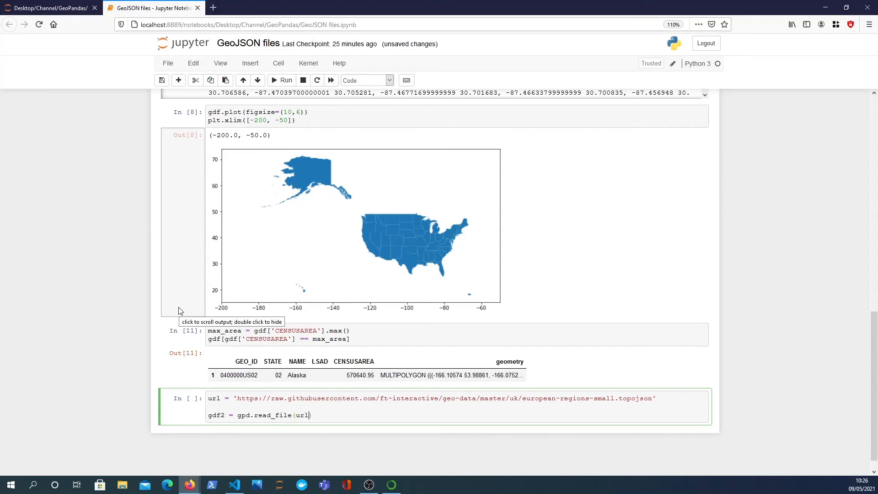
{"action": "type", "text": "gdf2.ha"}
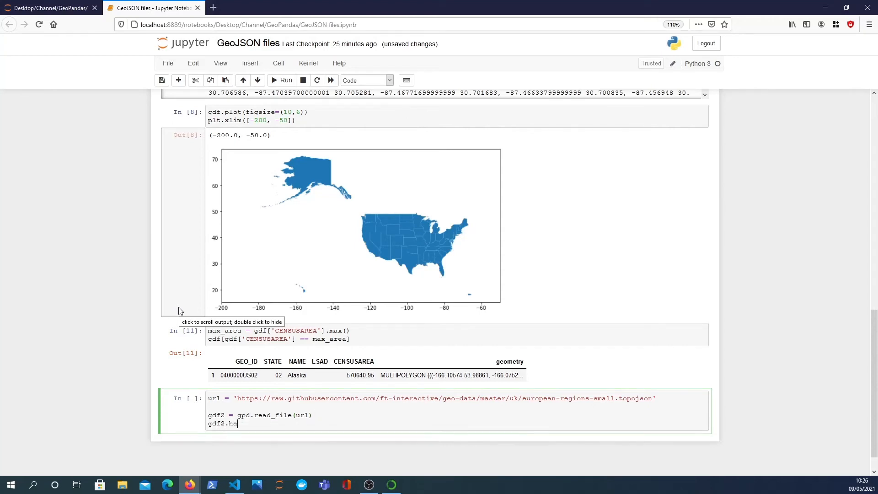
{"action": "type", "text": "ad()"}
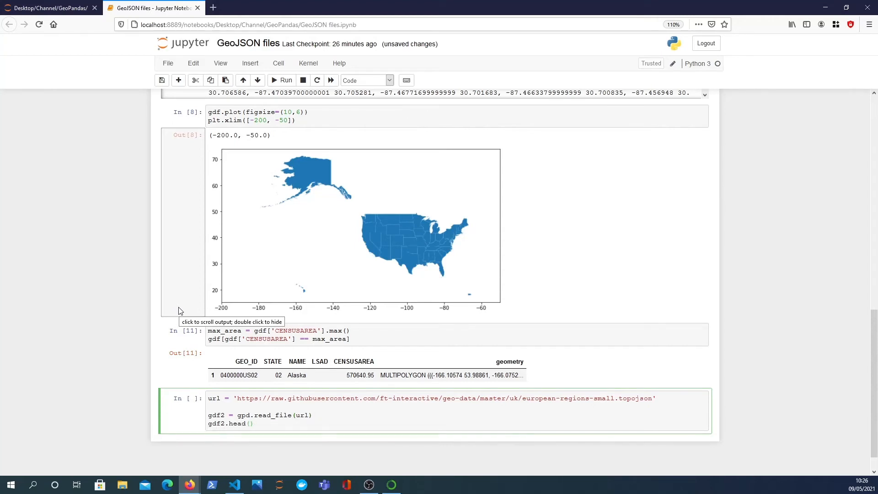
{"action": "left_click", "coordinate": [281, 80]}
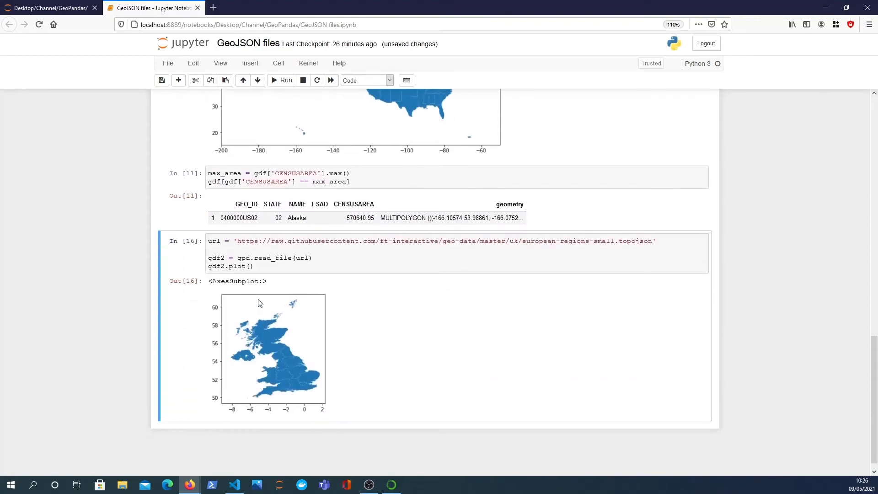
{"action": "mouse_move", "coordinate": [279, 290]}
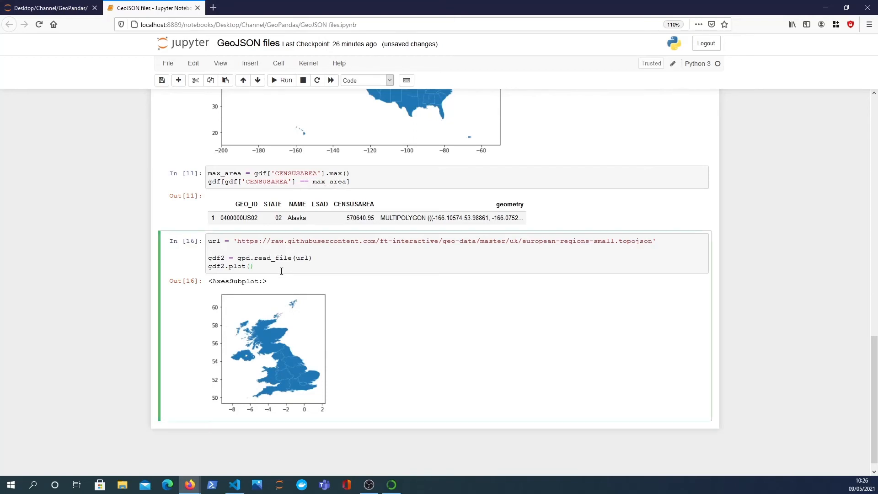
Create a 10×8 subplot and plot gdf and gdf2 on the same ax.
{"action": "type", "text": "fig, ax = plt."}
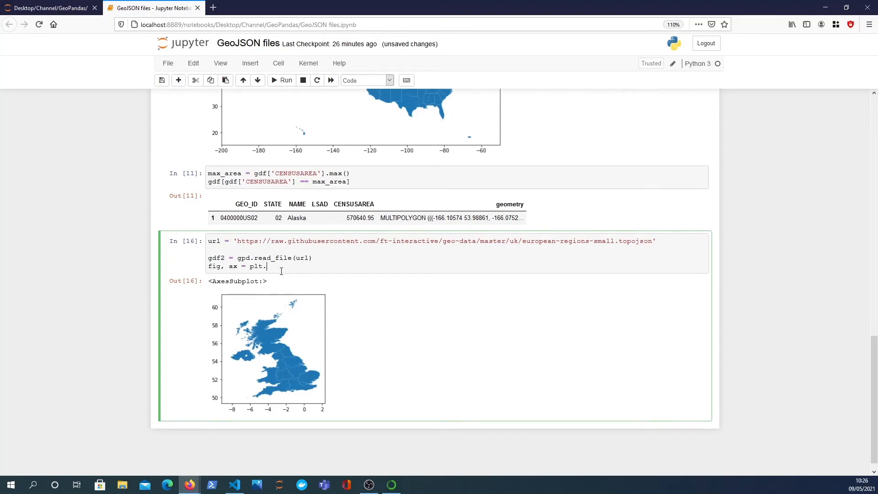
{"action": "type", "text": "subplots"}
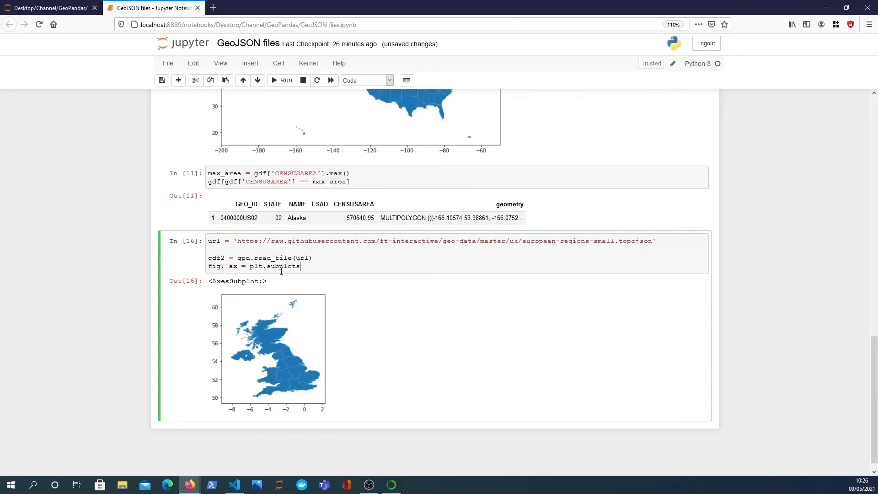
{"action": "type", "text": "(figsize=(10,8"}
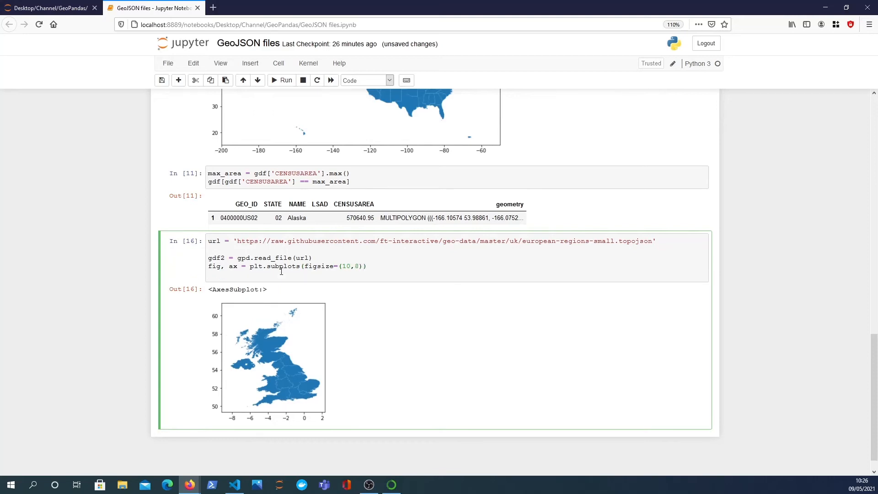
{"action": "type", "text": "gdf2"}
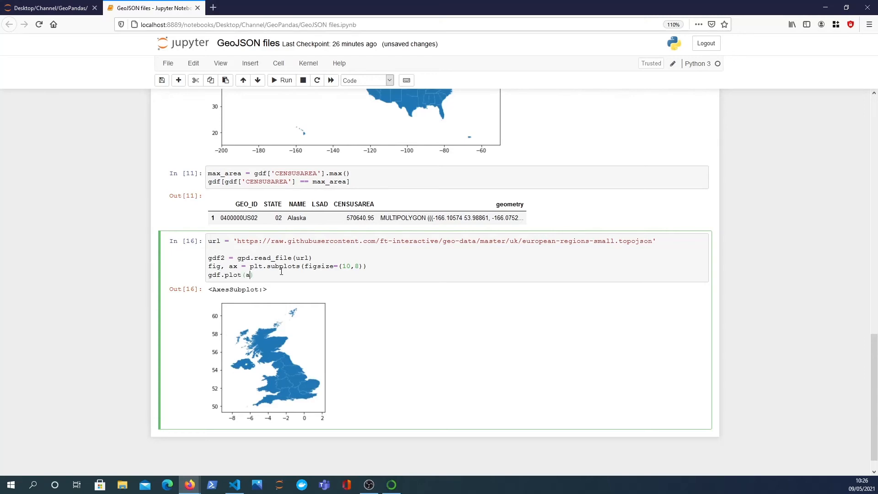
{"action": "type", "text": "x=ax"}
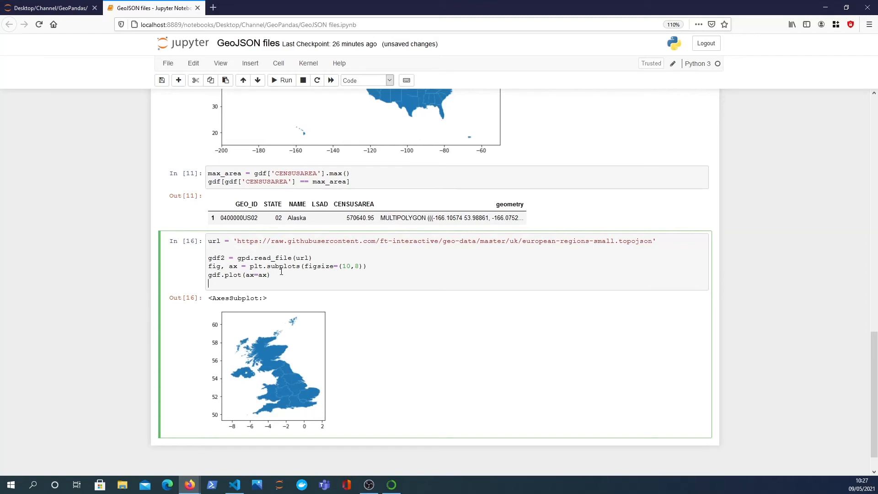
{"action": "type", "text": "gdf2.plot ()"}
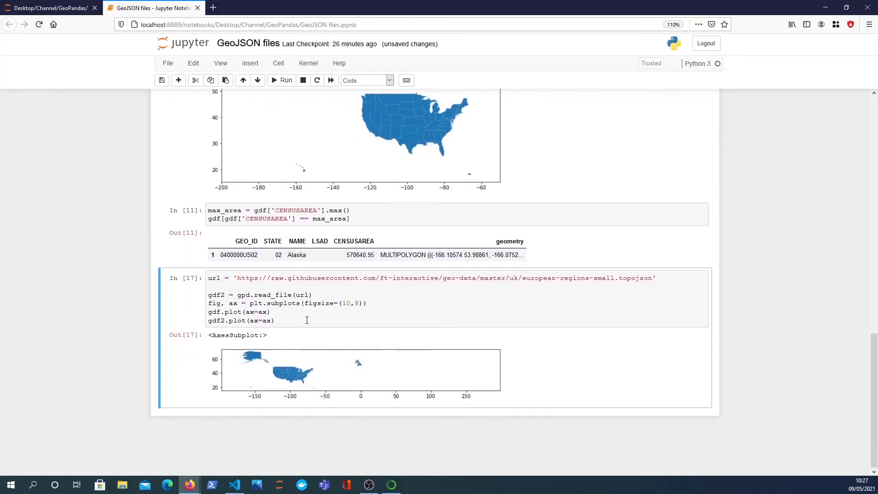
Add ax.set_xlim([-180, 20]) to the combined map cell.
{"action": "left_click", "coordinate": [296, 320]}
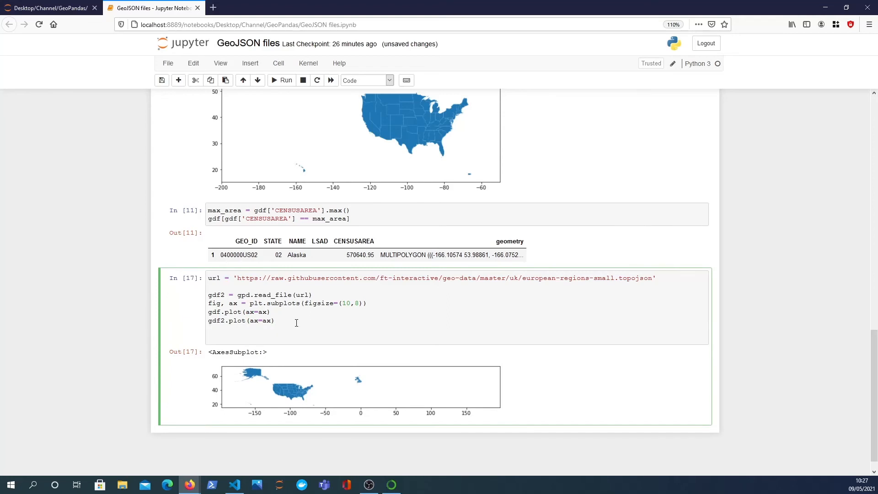
{"action": "type", "text": "plt.xl"}
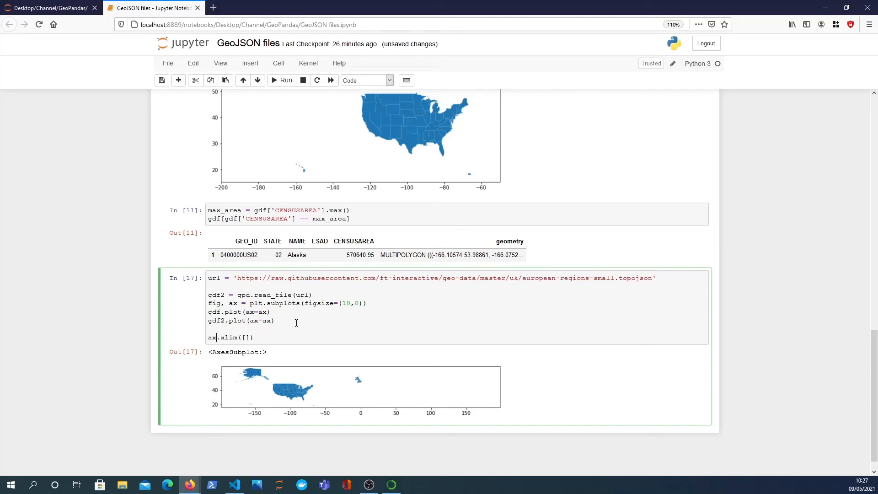
{"action": "type", "text": "set_"}
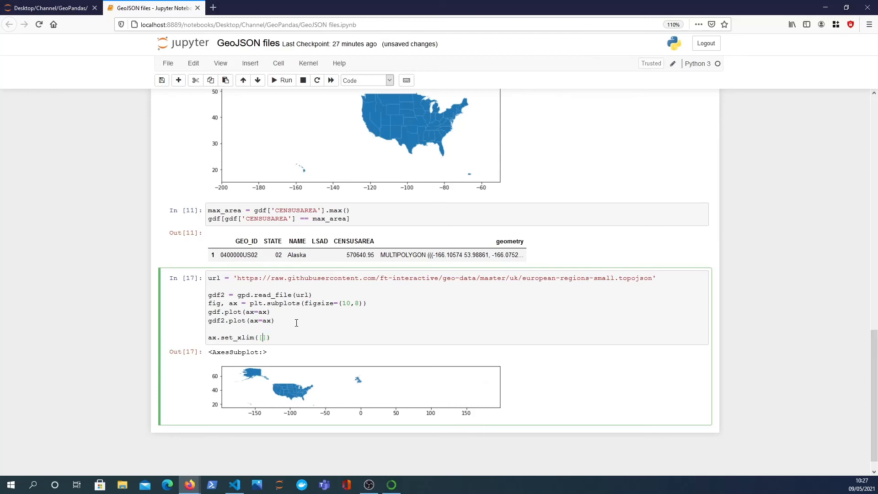
{"action": "type", "text": "[-180,"}
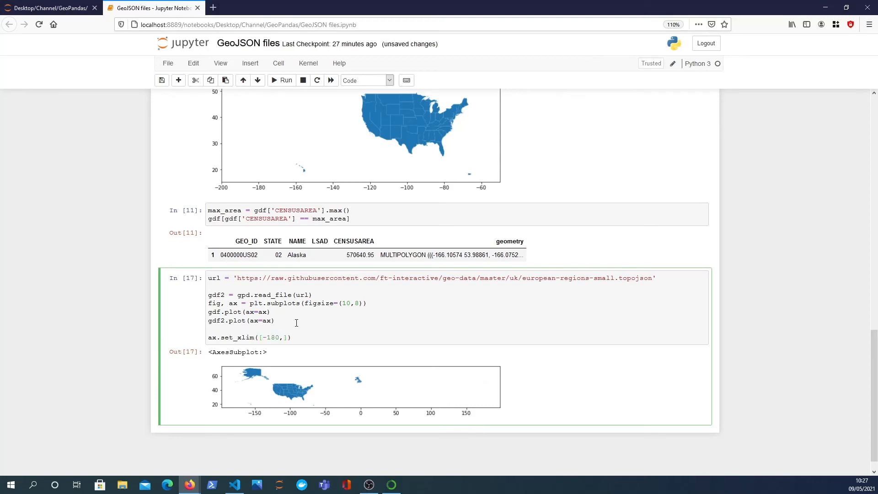
{"action": "type", "text": "20"}
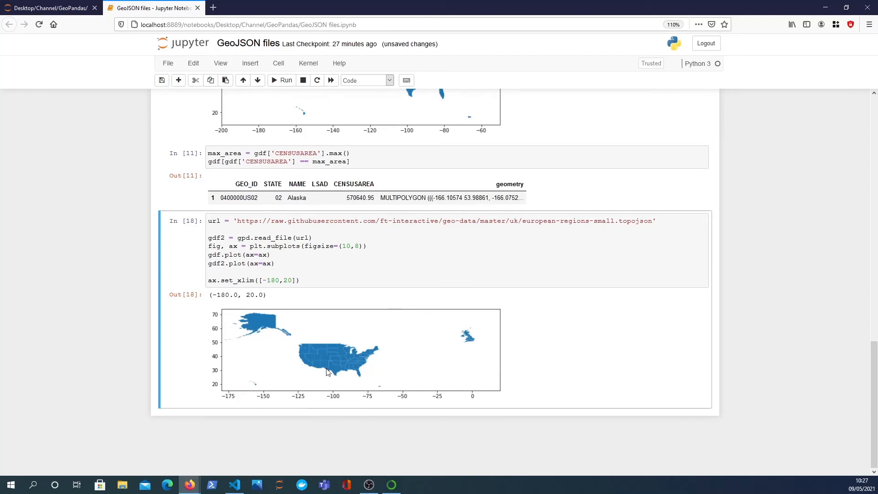
{"action": "mouse_move", "coordinate": [365, 336]}
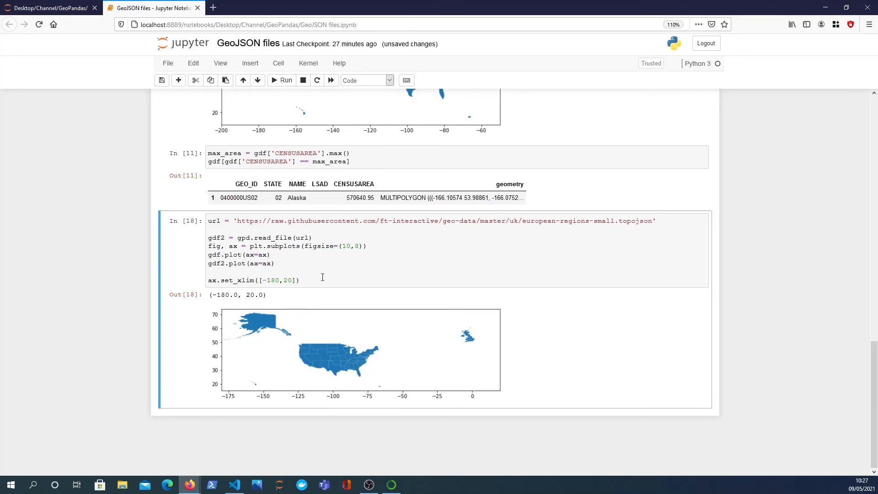
{"action": "left_click", "coordinate": [292, 272]}
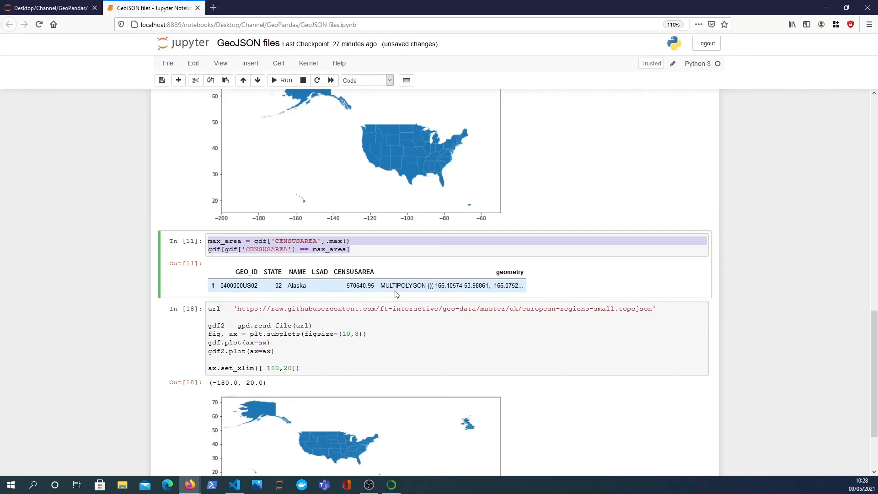
{"action": "scroll", "scroll_direction": "down", "scroll_amount": 3}
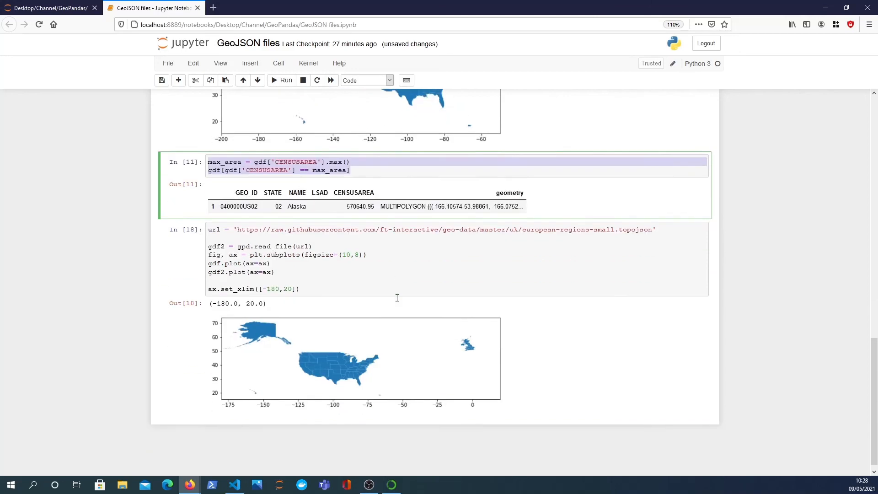
{"action": "scroll", "scroll_direction": "down", "scroll_amount": 3}
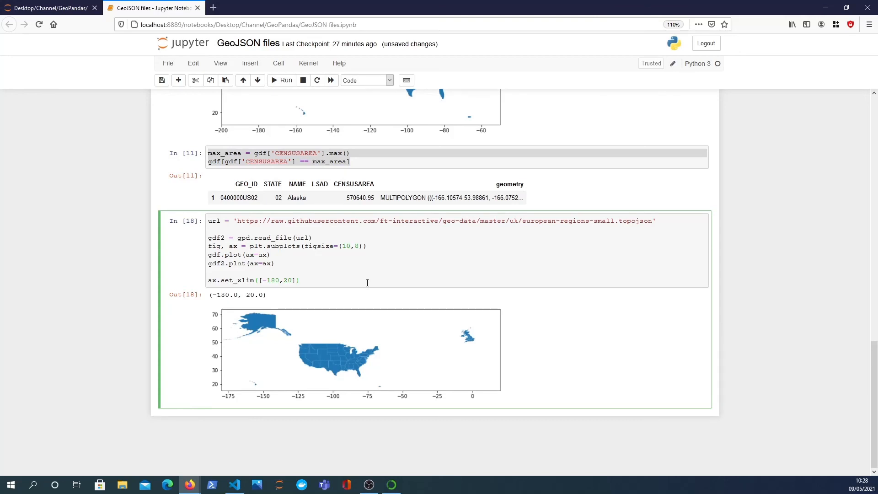
{"action": "mouse_move", "coordinate": [351, 273]}
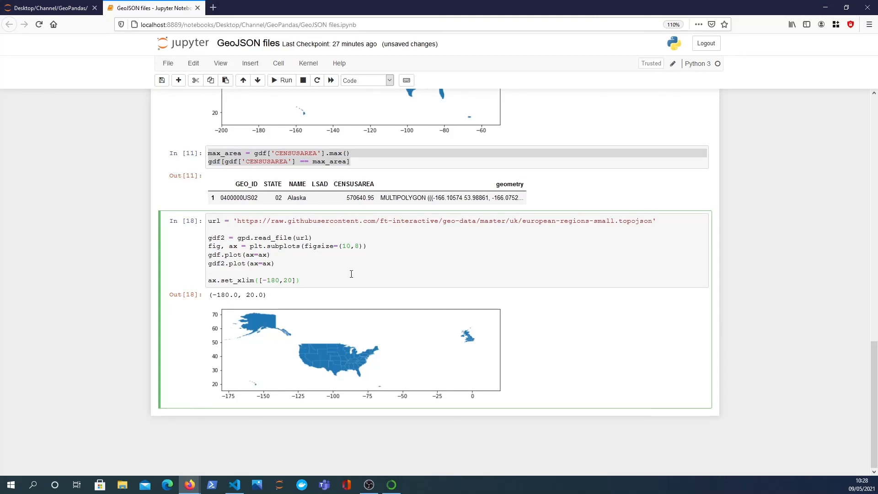
{"action": "mouse_move", "coordinate": [351, 274]}
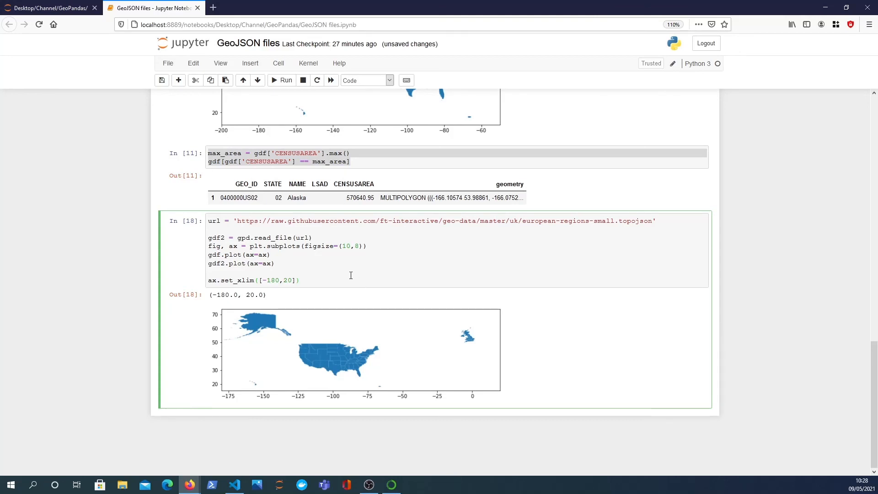